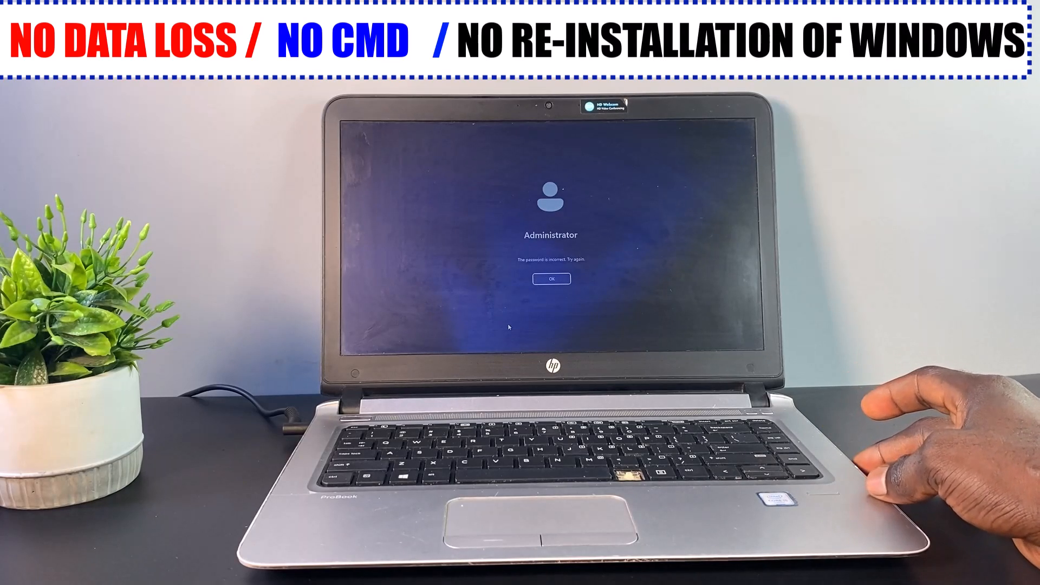
{"action": "left_click", "coordinate": [551, 279]}
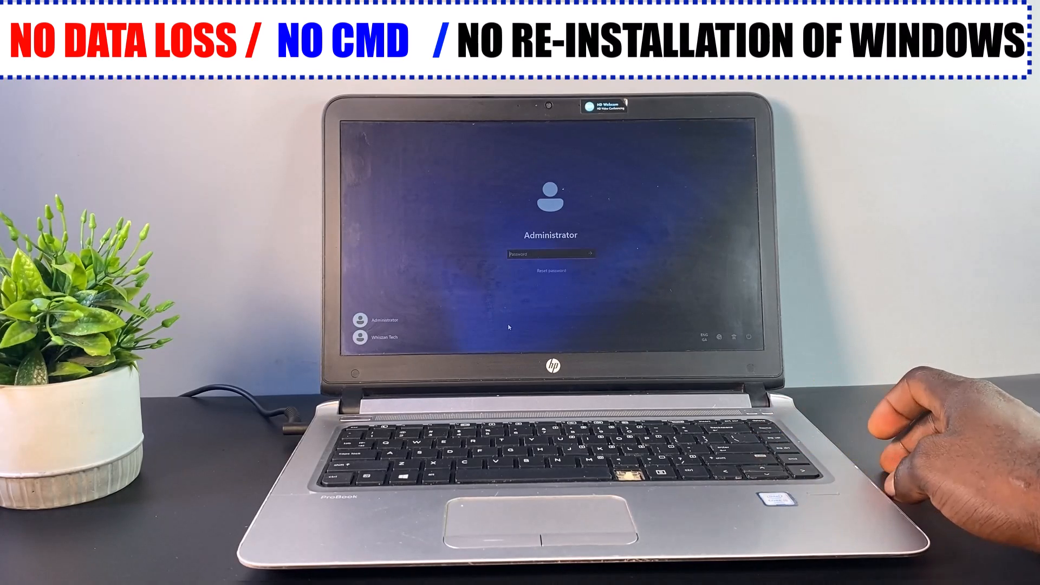
{"action": "type", "text": "password"}
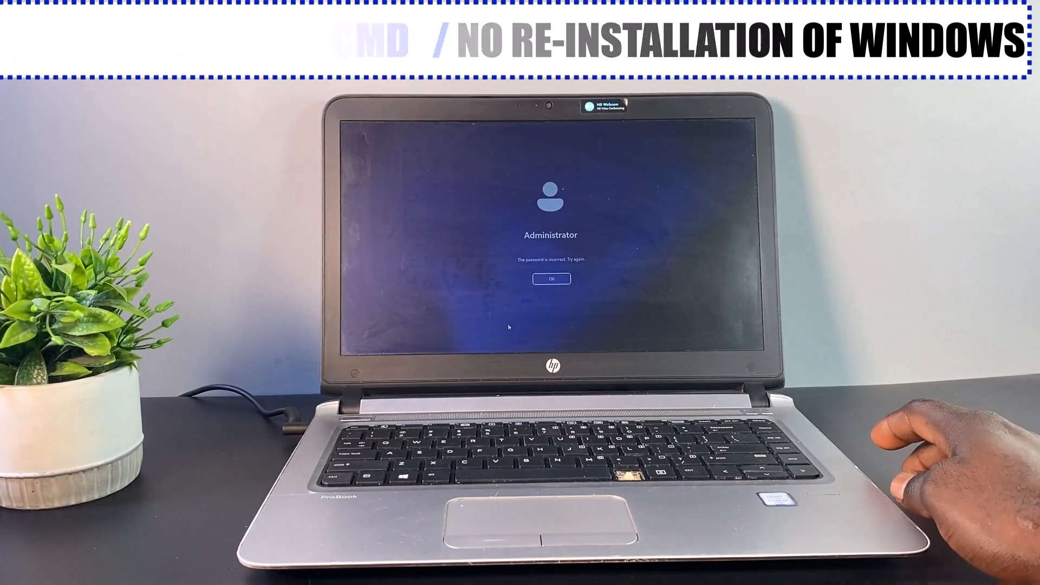
{"action": "left_click", "coordinate": [551, 278]}
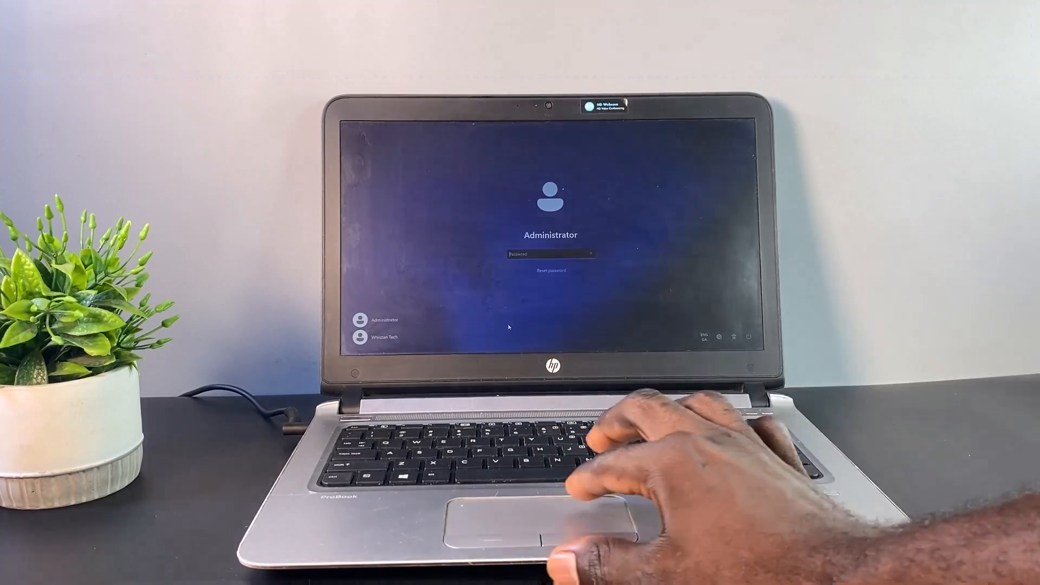
- Switch to the second local account and fail two more password attempts
{"action": "left_click", "coordinate": [379, 337]}
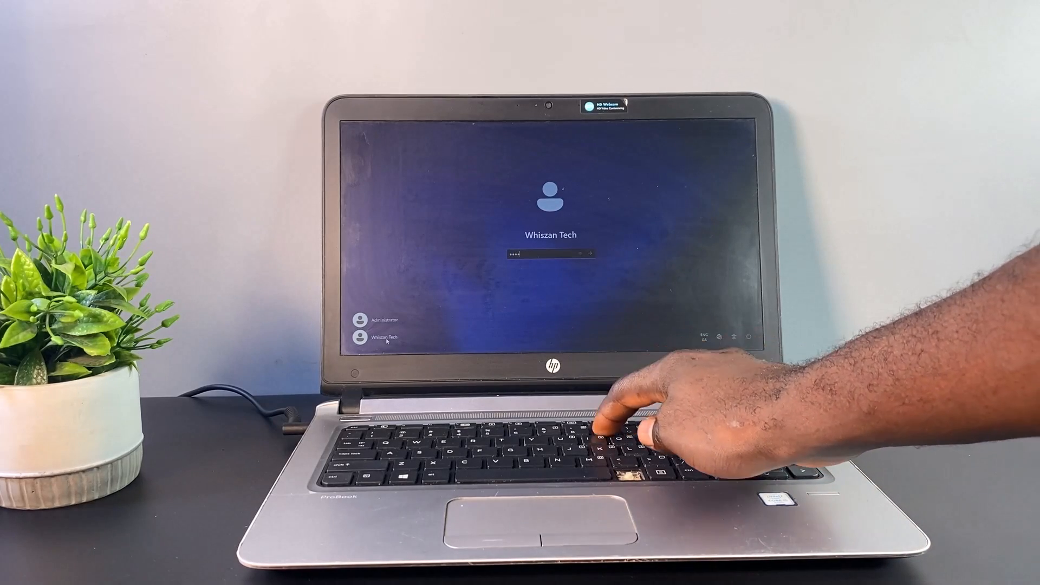
{"action": "key", "text": "Enter"}
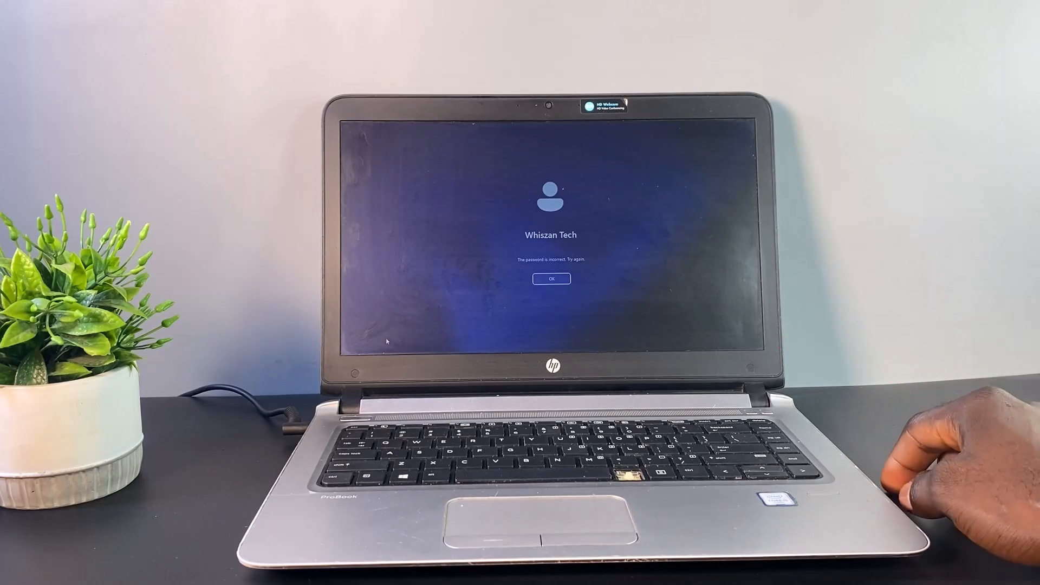
{"action": "left_click", "coordinate": [551, 279]}
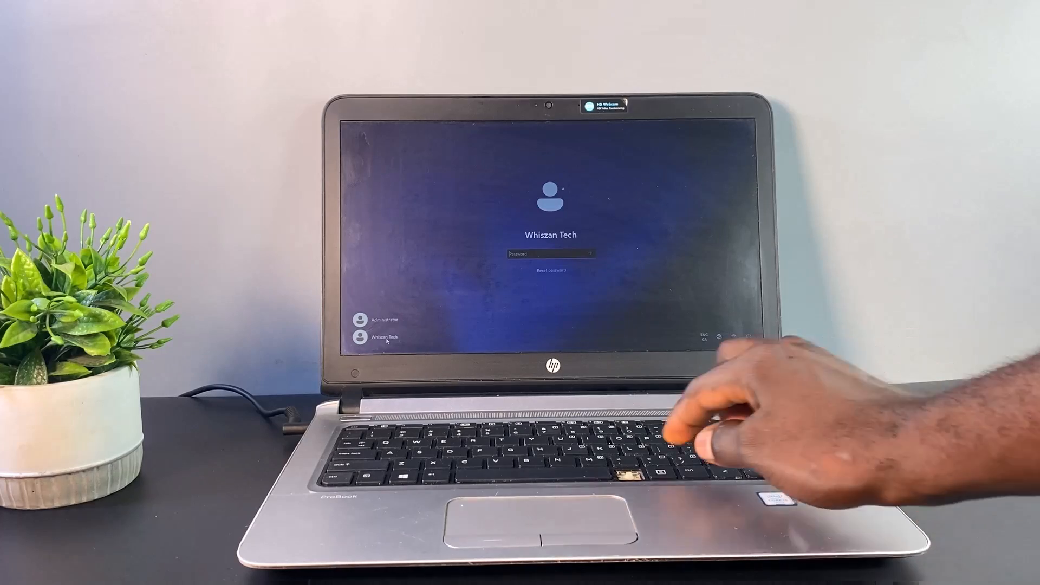
{"action": "key", "text": "enter"}
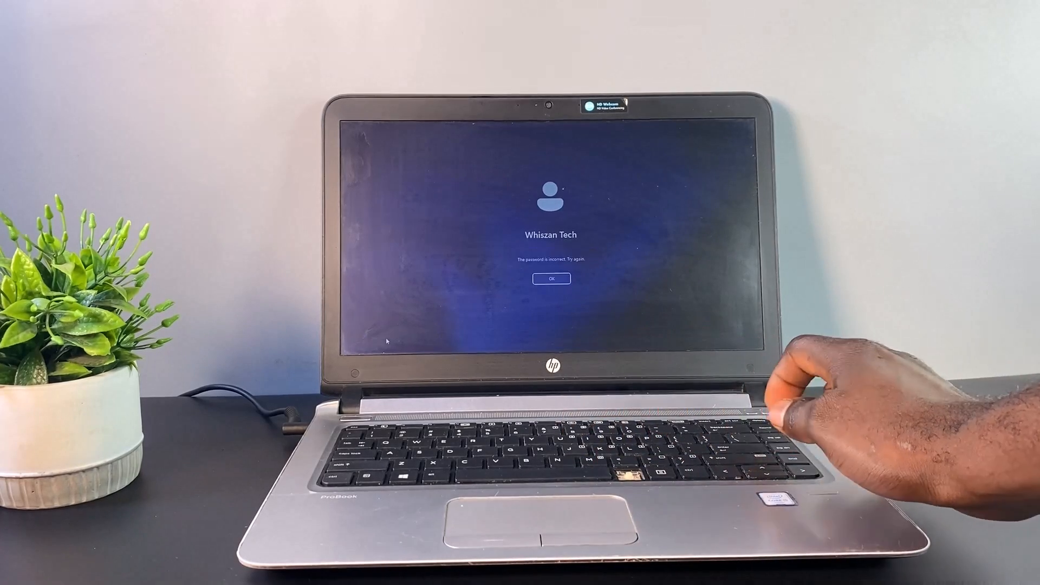
{"action": "left_click", "coordinate": [551, 279]}
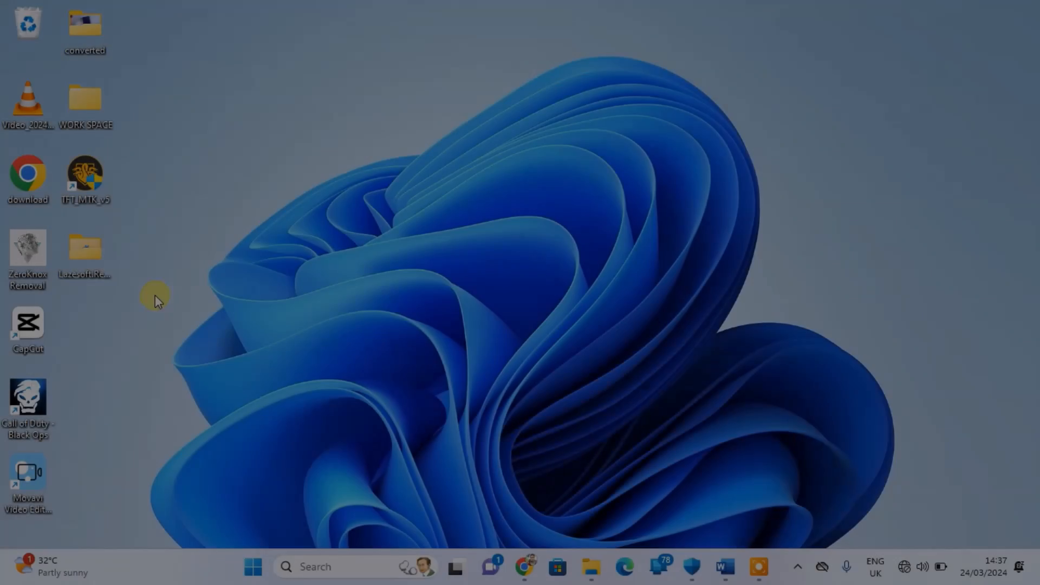
- From the desktop Lazesoft folder, run lsrmpudsetup as administrator
{"action": "double_click", "coordinate": [85, 250]}
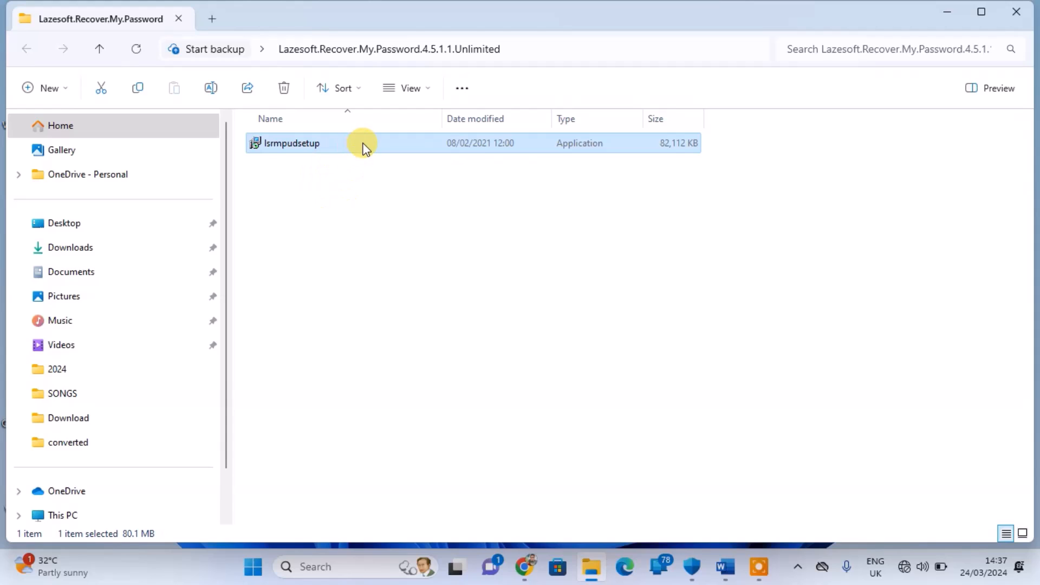
{"action": "right_click", "coordinate": [290, 143]}
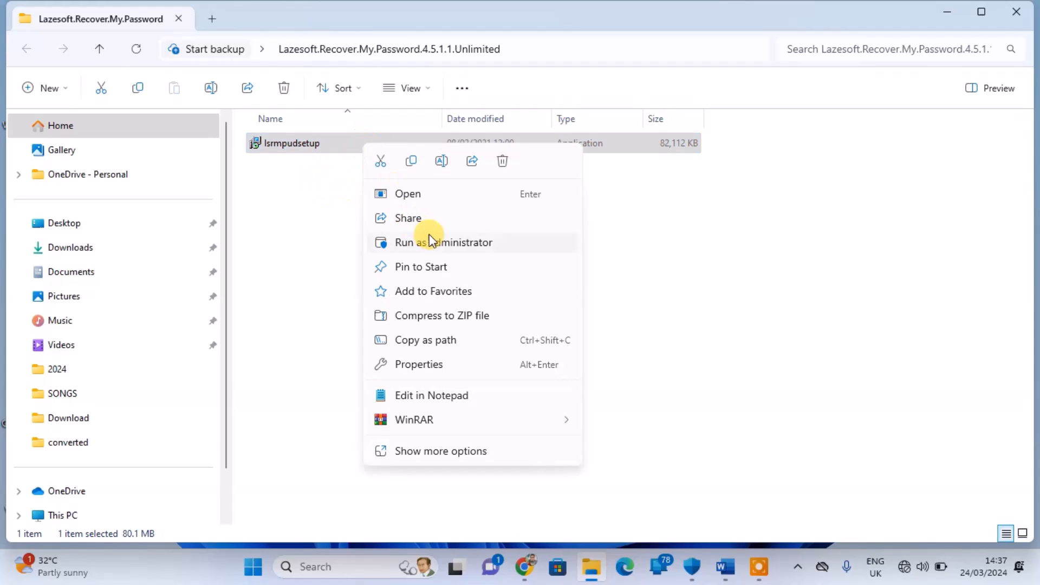
{"action": "left_click", "coordinate": [442, 241]}
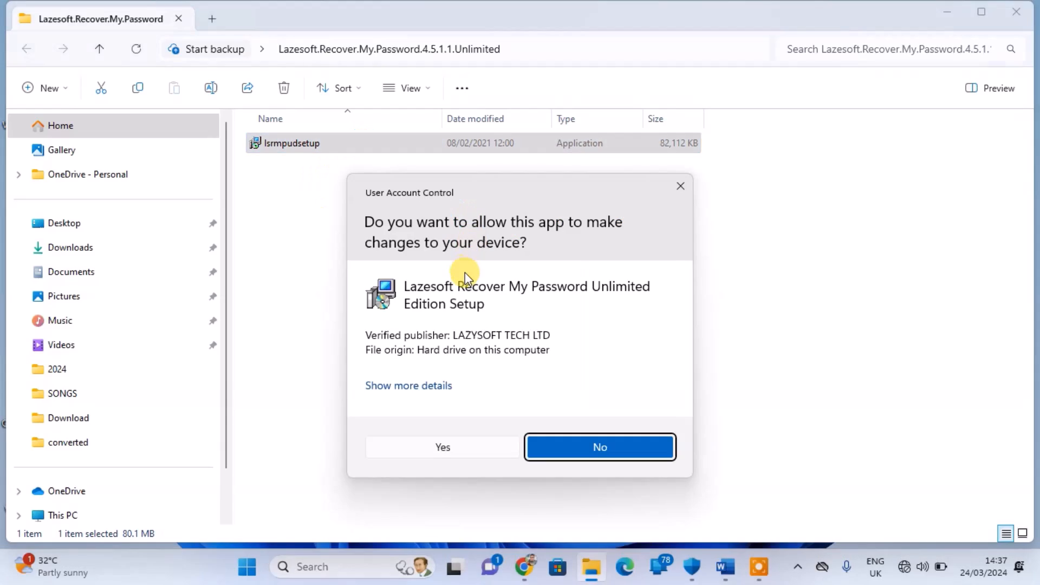
{"action": "mouse_move", "coordinate": [941, 14]}
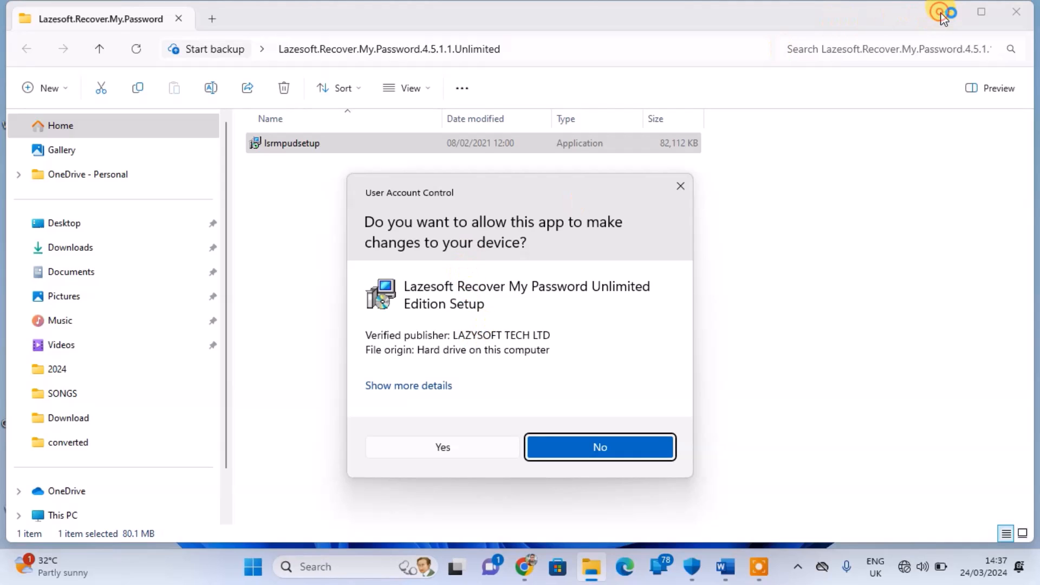
{"action": "mouse_move", "coordinate": [538, 185]}
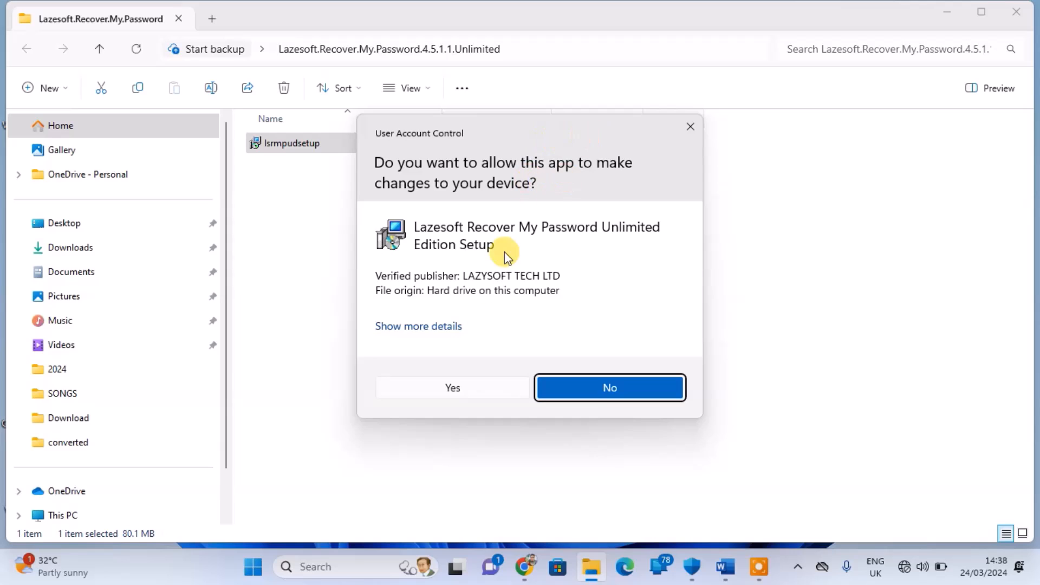
- Allow the setup through UAC and accept English as the setup language
{"action": "left_click", "coordinate": [451, 388]}
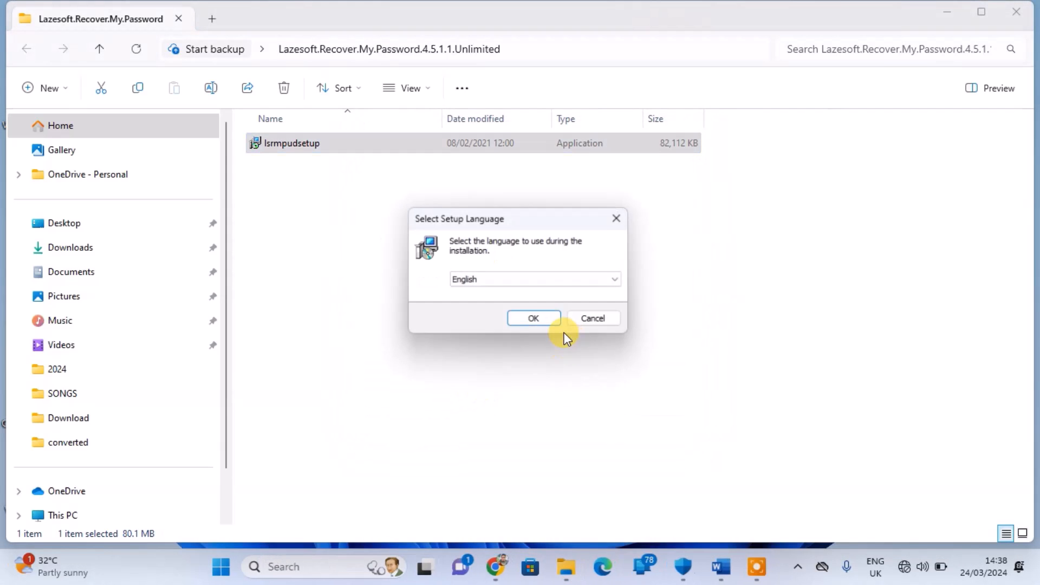
{"action": "left_click", "coordinate": [948, 12]}
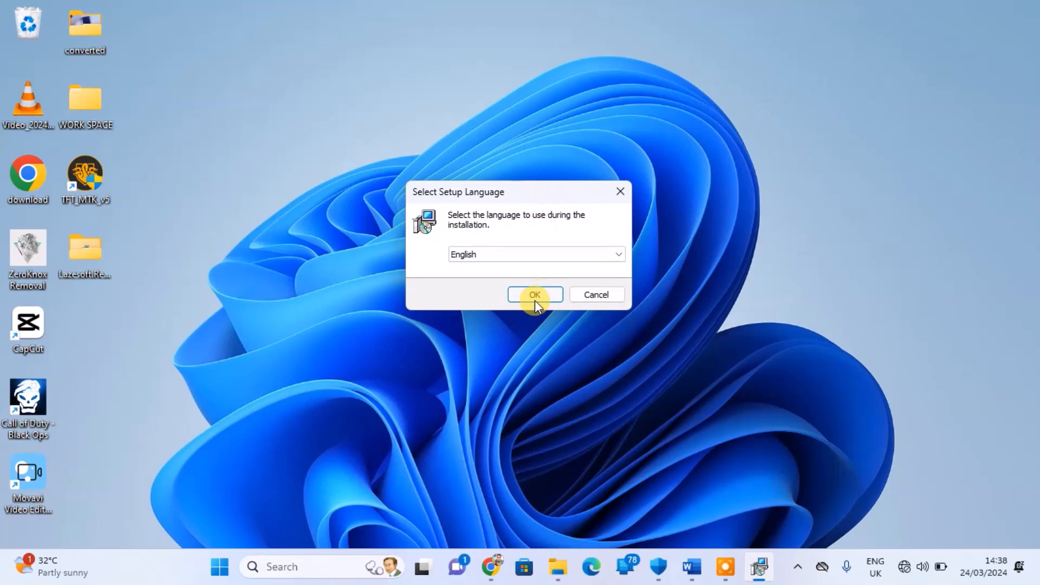
{"action": "left_click", "coordinate": [534, 294]}
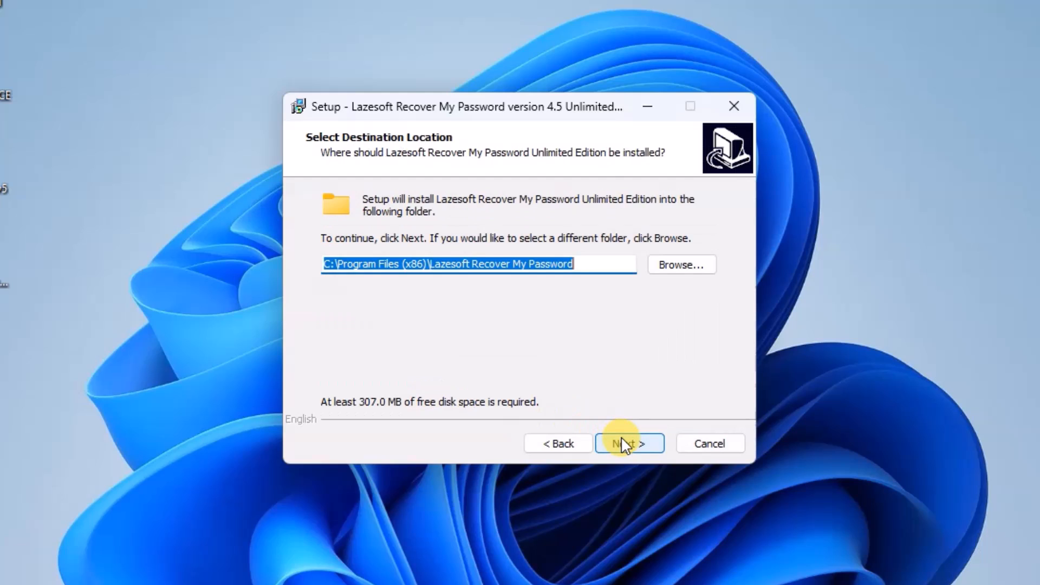
- Accept the default installation and Start Menu folders and finish the wizard
{"action": "left_click", "coordinate": [628, 443]}
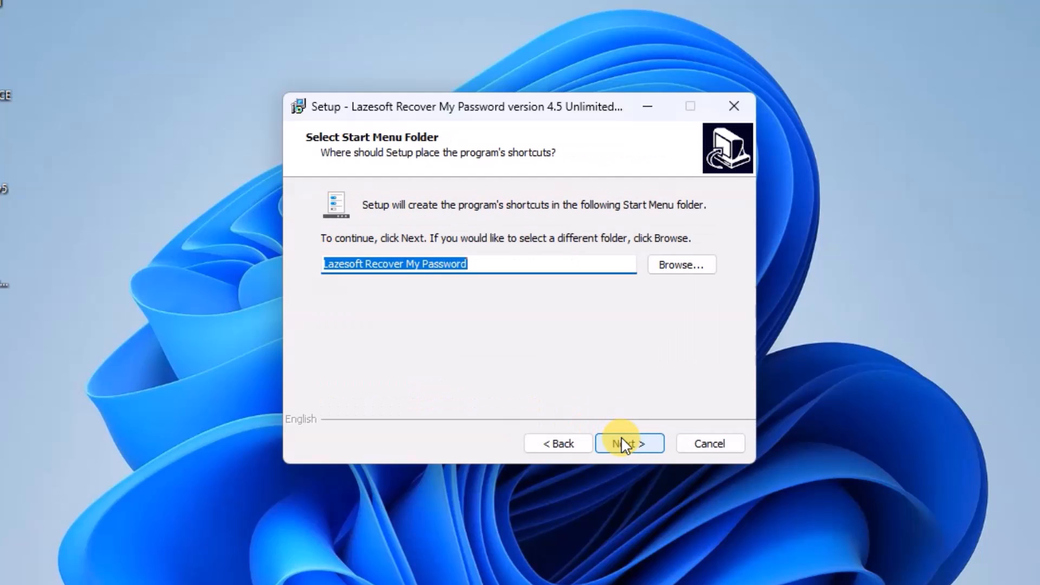
{"action": "left_click", "coordinate": [629, 443]}
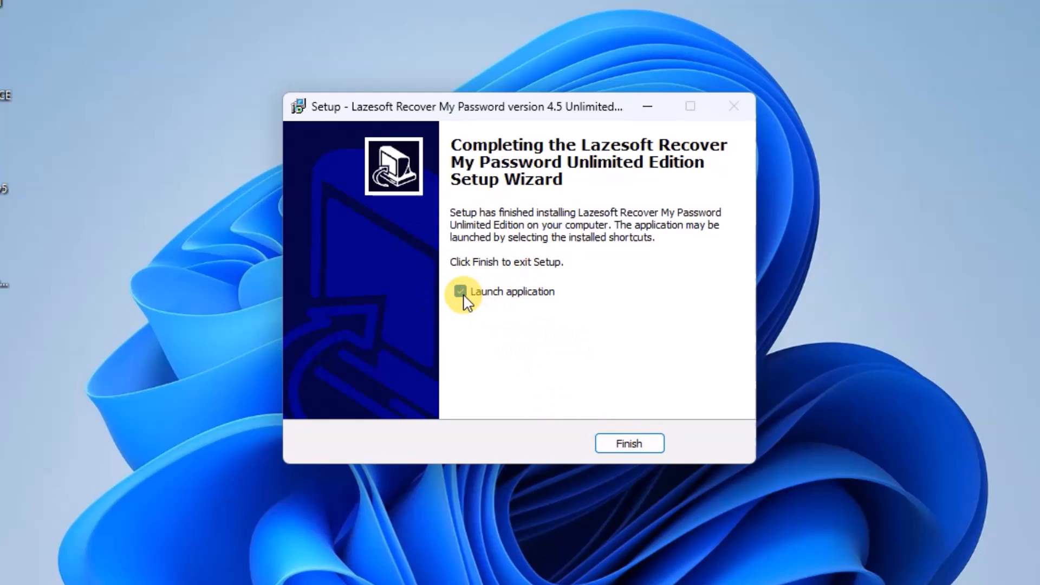
{"action": "left_click", "coordinate": [629, 443]}
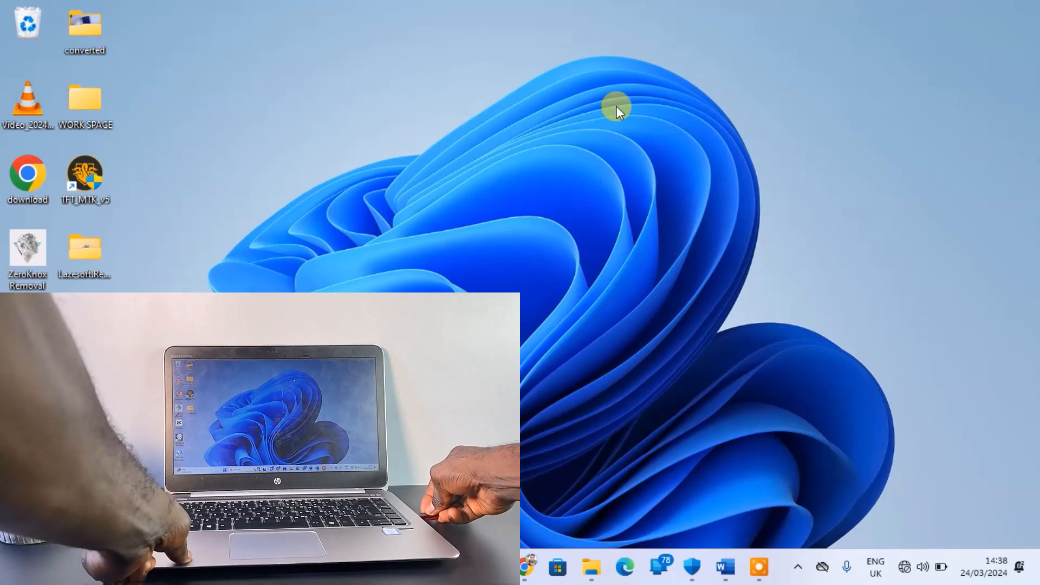
{"action": "left_click", "coordinate": [589, 567]}
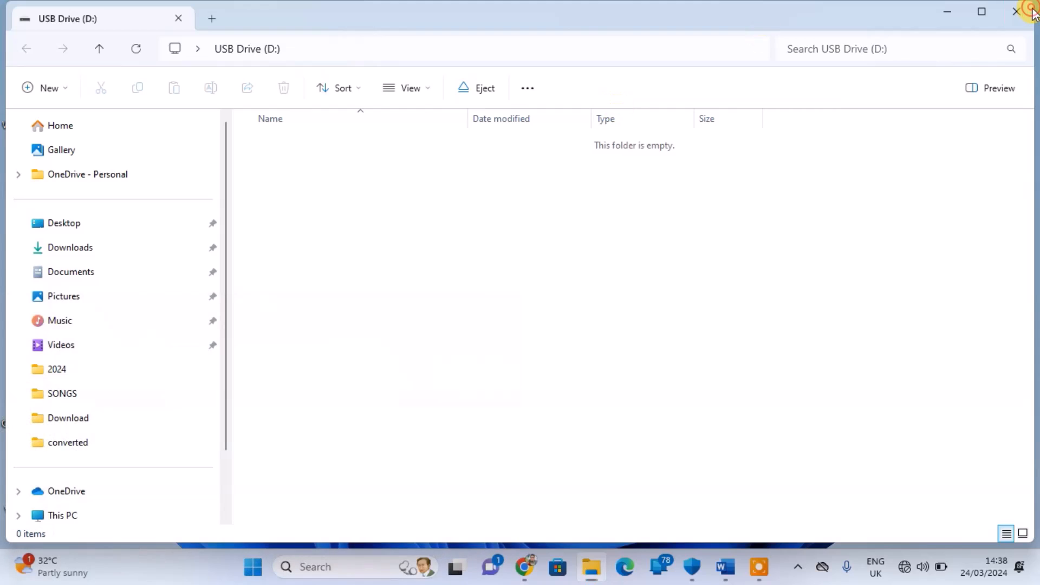
{"action": "left_click", "coordinate": [1024, 12]}
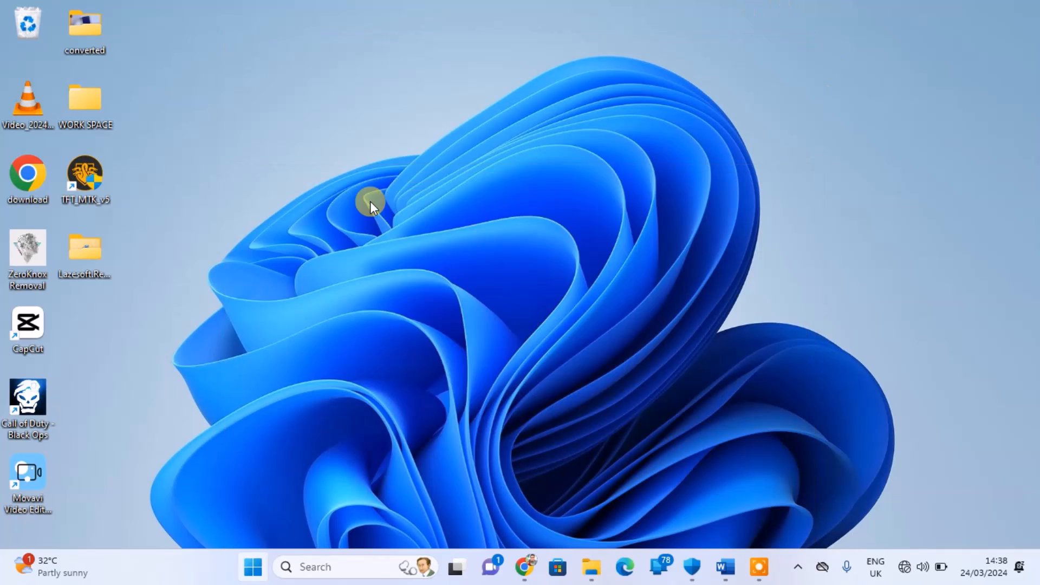
{"action": "left_click_drag", "start_coordinate": [372, 202], "coordinate": [456, 420]}
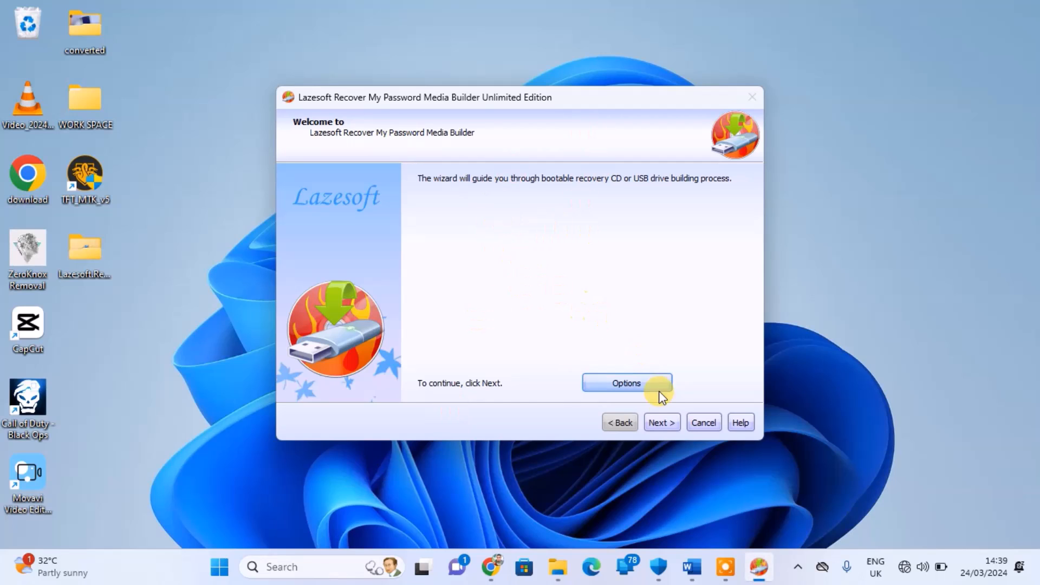
- Choose USB Flash as the boot media type and confirm drive D: in the file browser
{"action": "left_click", "coordinate": [661, 422]}
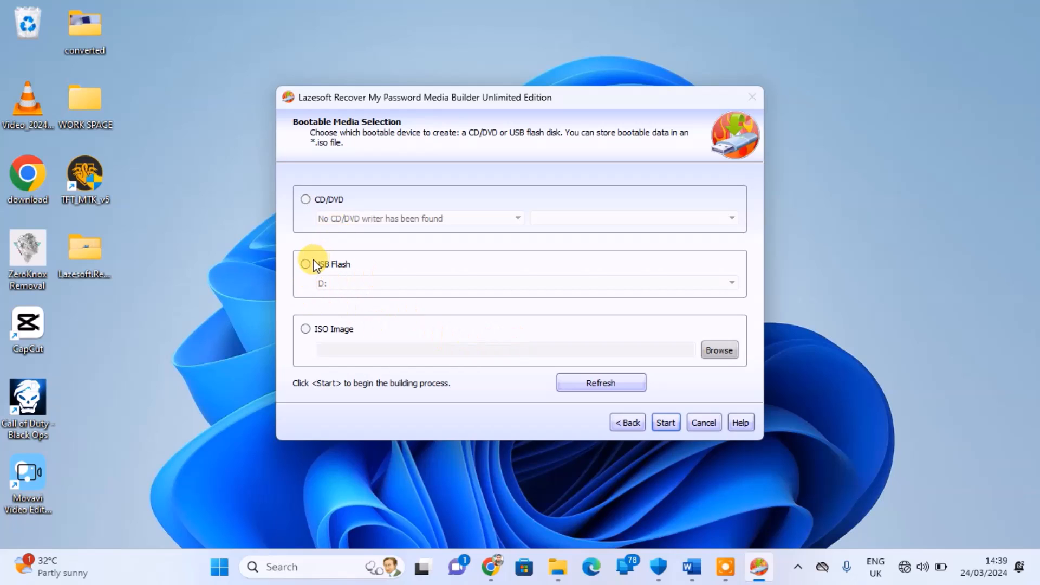
{"action": "left_click", "coordinate": [306, 264]}
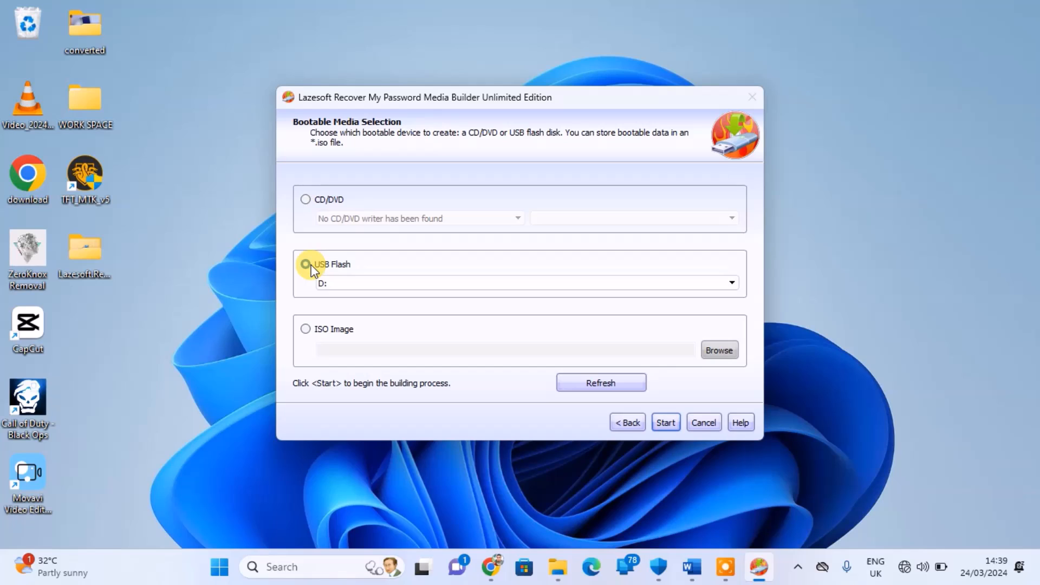
{"action": "left_click", "coordinate": [305, 264]}
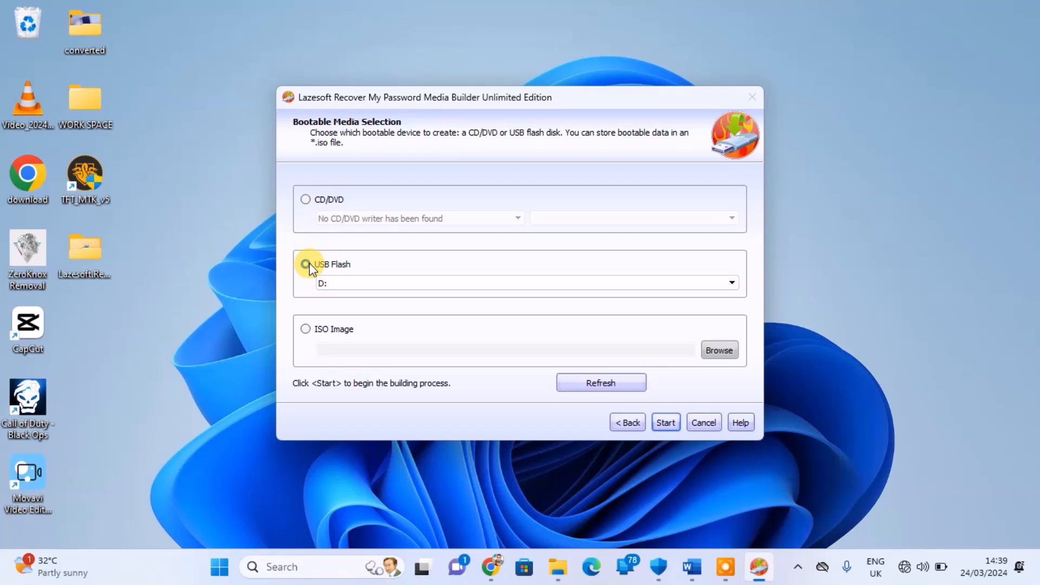
{"action": "left_click", "coordinate": [306, 264]}
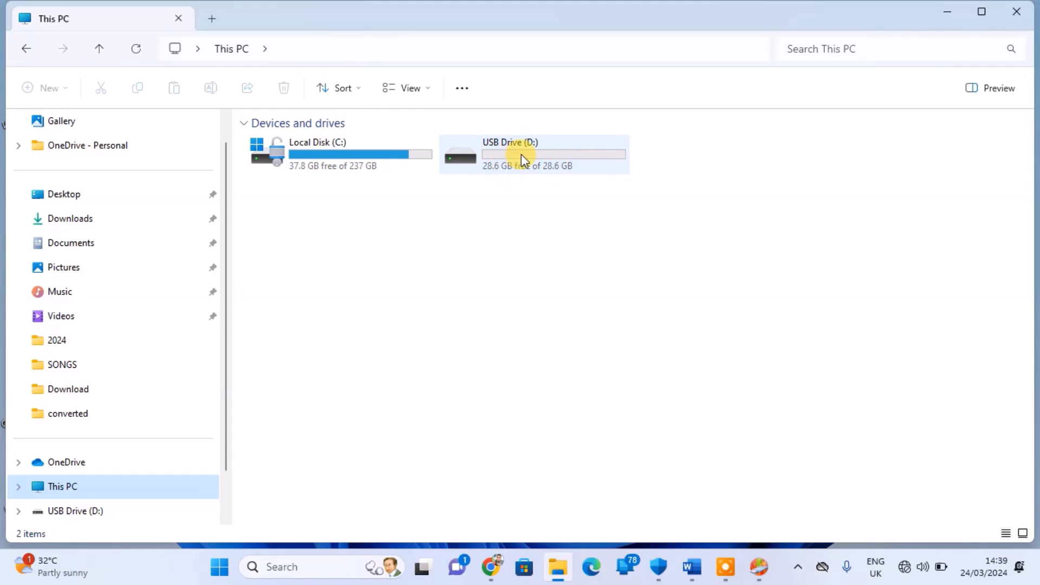
{"action": "double_click", "coordinate": [525, 154]}
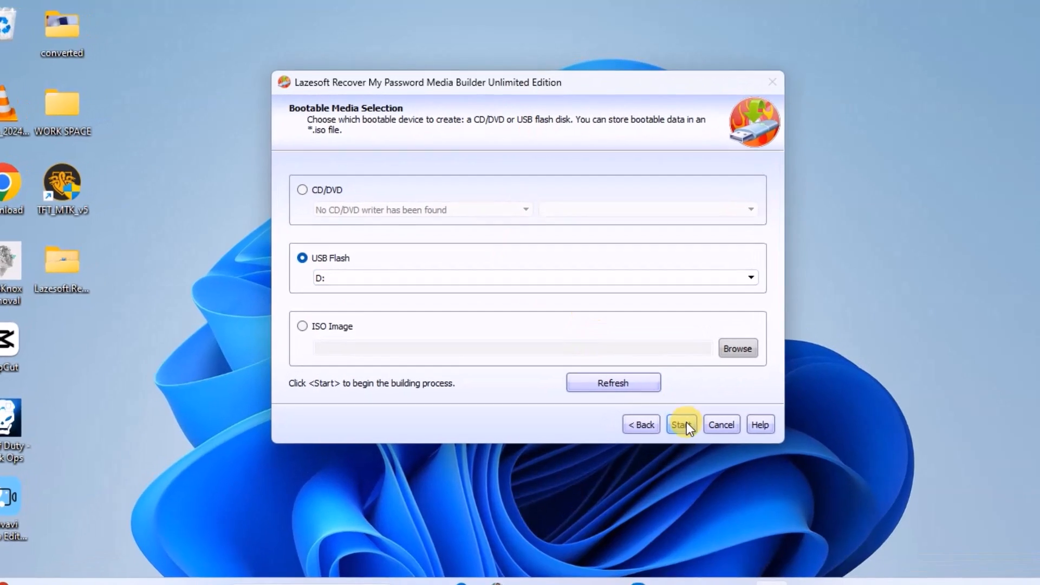
- Start building the bootable USB media on drive D:
{"action": "left_click", "coordinate": [681, 424]}
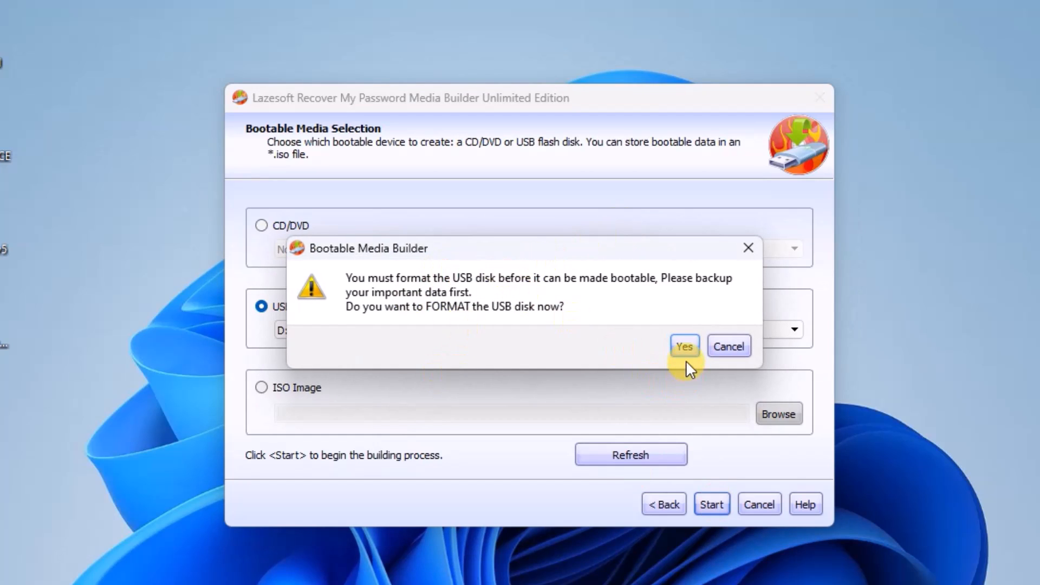
- Agree to format the USB disk, let the recovery media build, and finish the Media Builder wizard
{"action": "left_click", "coordinate": [683, 346]}
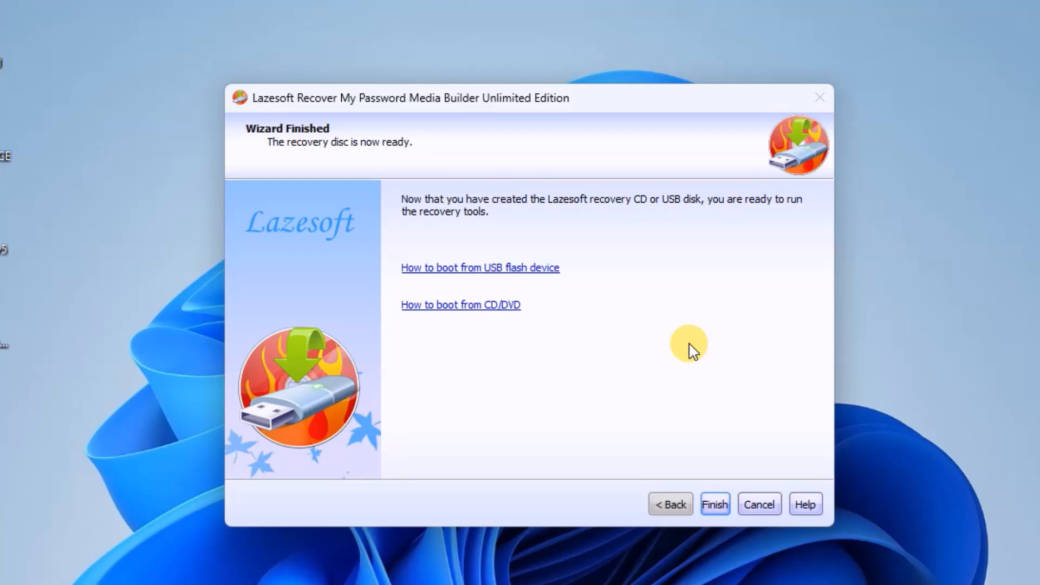
{"action": "mouse_move", "coordinate": [458, 209]}
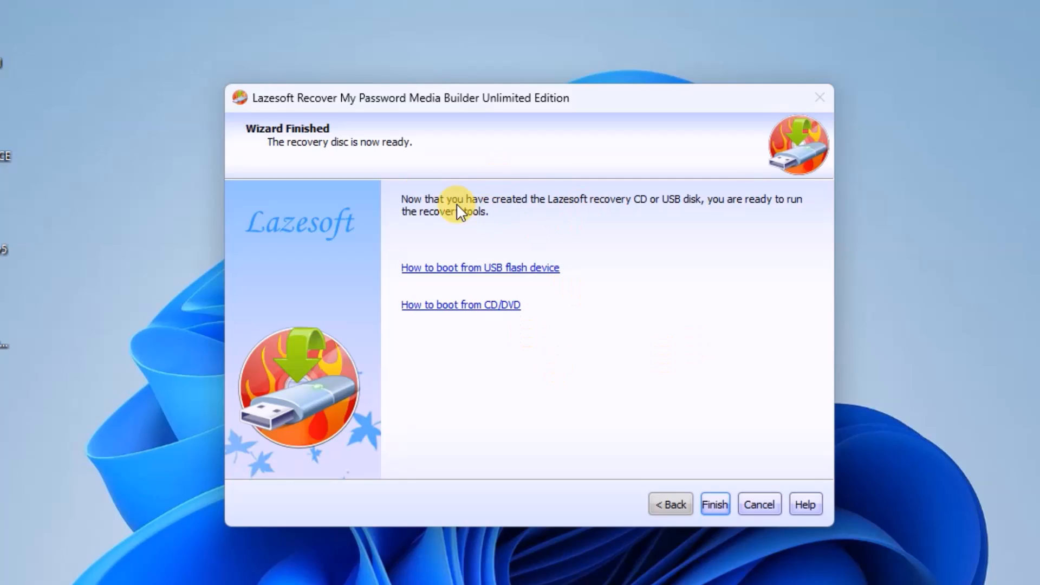
{"action": "mouse_move", "coordinate": [671, 336]}
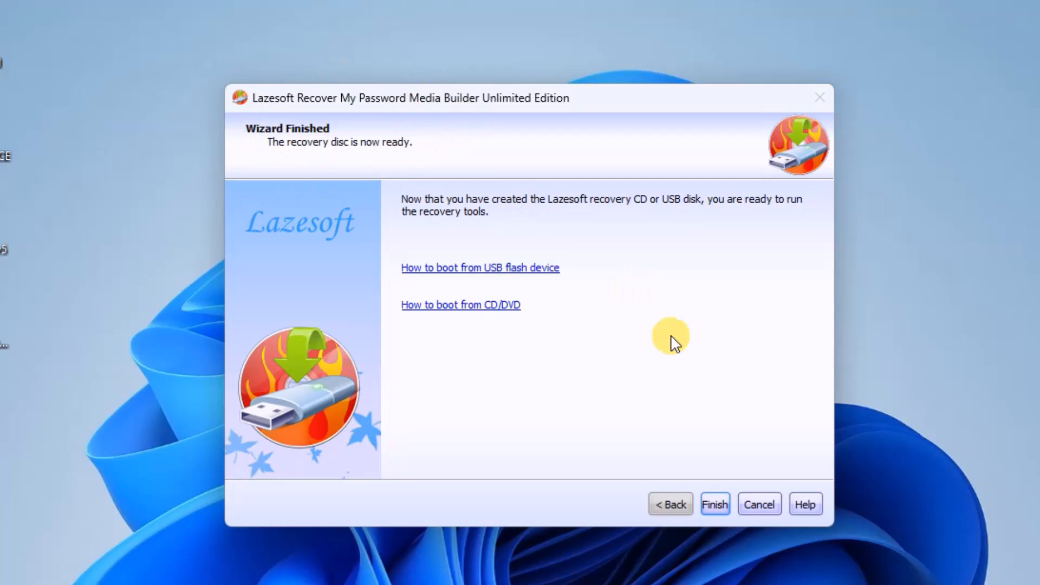
{"action": "left_click", "coordinate": [714, 504]}
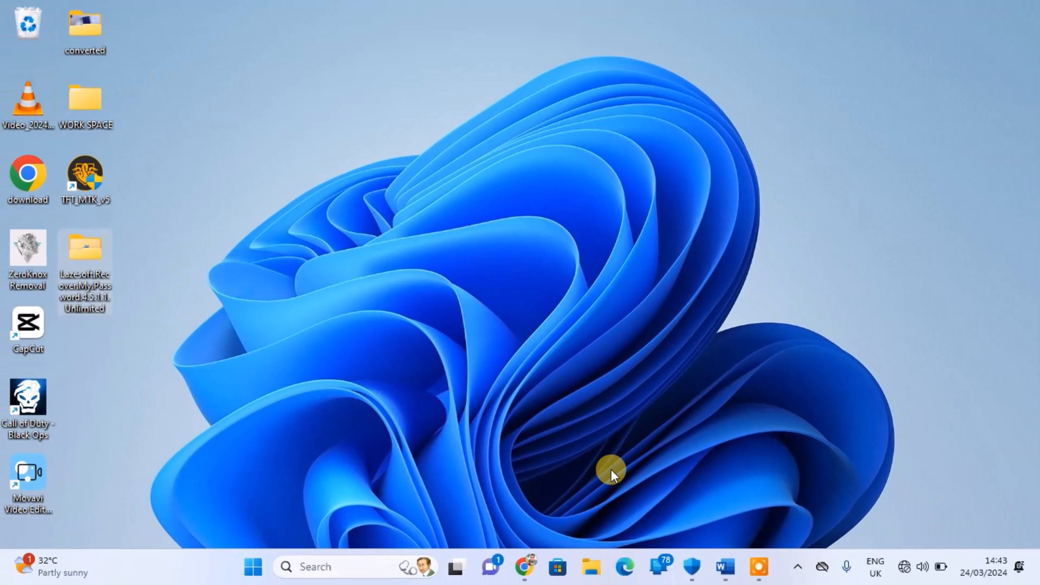
- Safely eject the Cruzer Blade USB drive from the system tray
{"action": "left_click", "coordinate": [590, 567]}
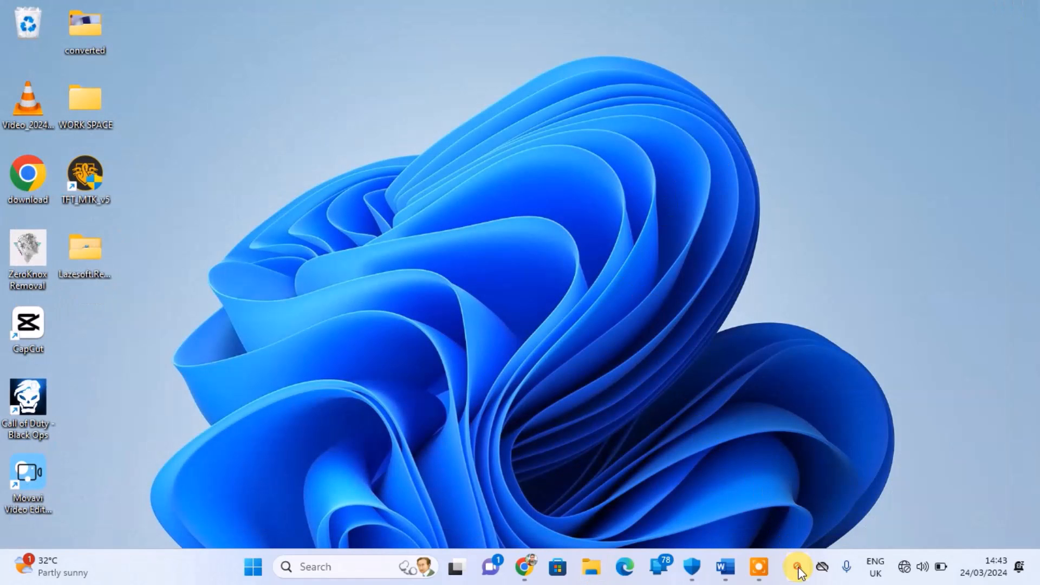
{"action": "left_click", "coordinate": [799, 568]}
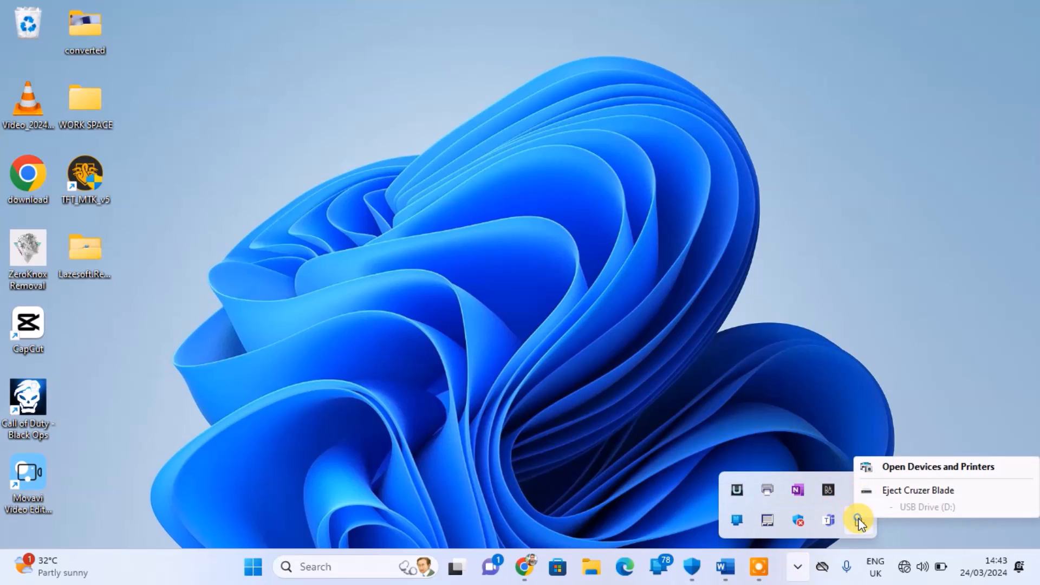
{"action": "left_click", "coordinate": [923, 491]}
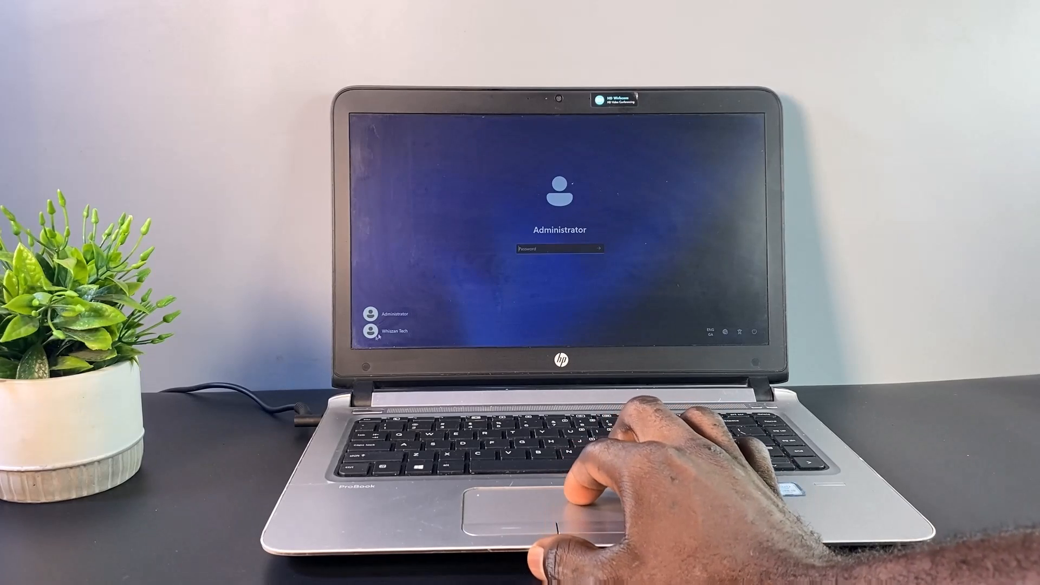
{"action": "left_click", "coordinate": [391, 330]}
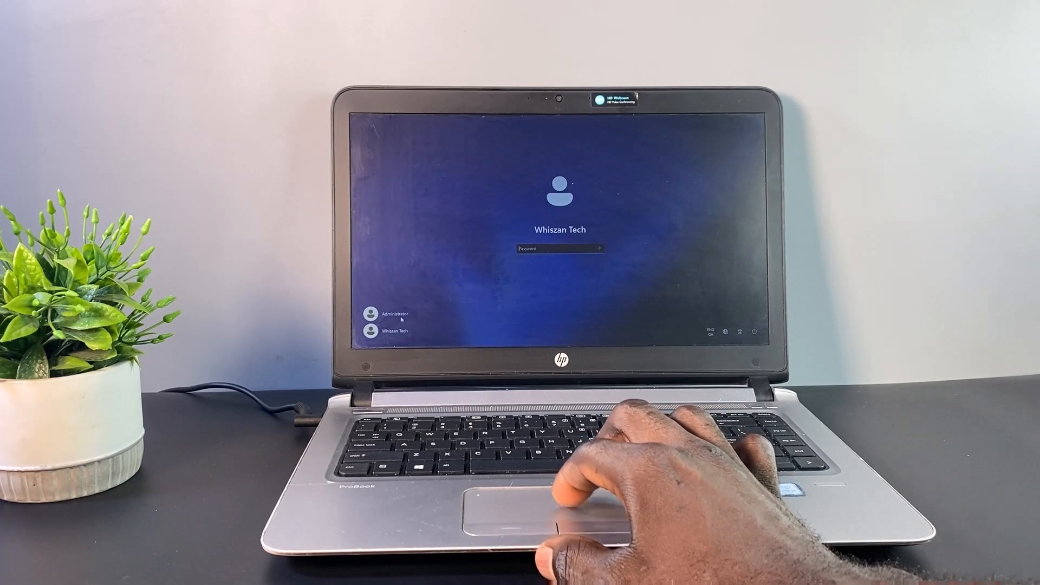
{"action": "left_click", "coordinate": [394, 315]}
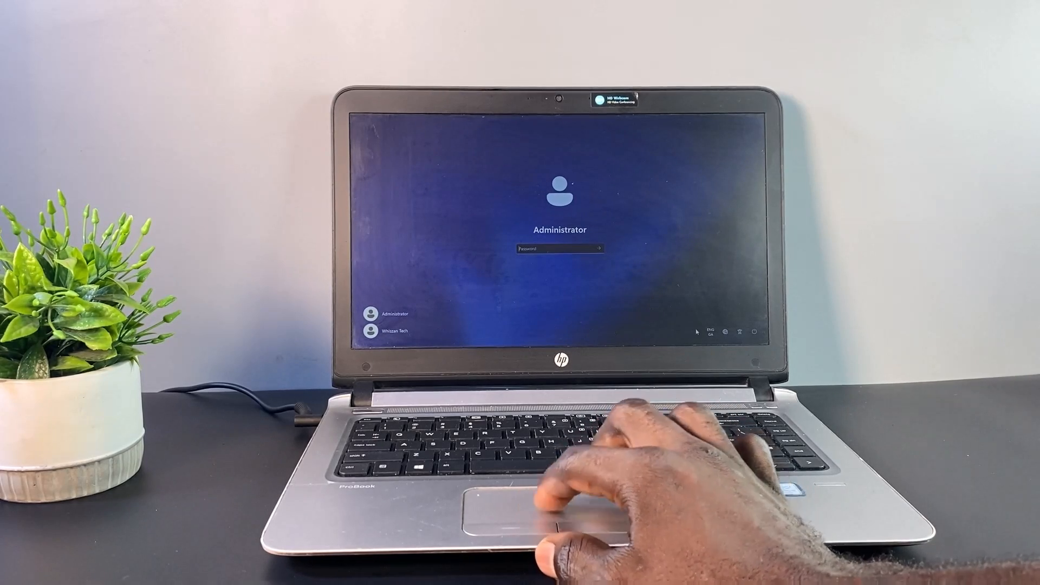
{"action": "left_click", "coordinate": [753, 333]}
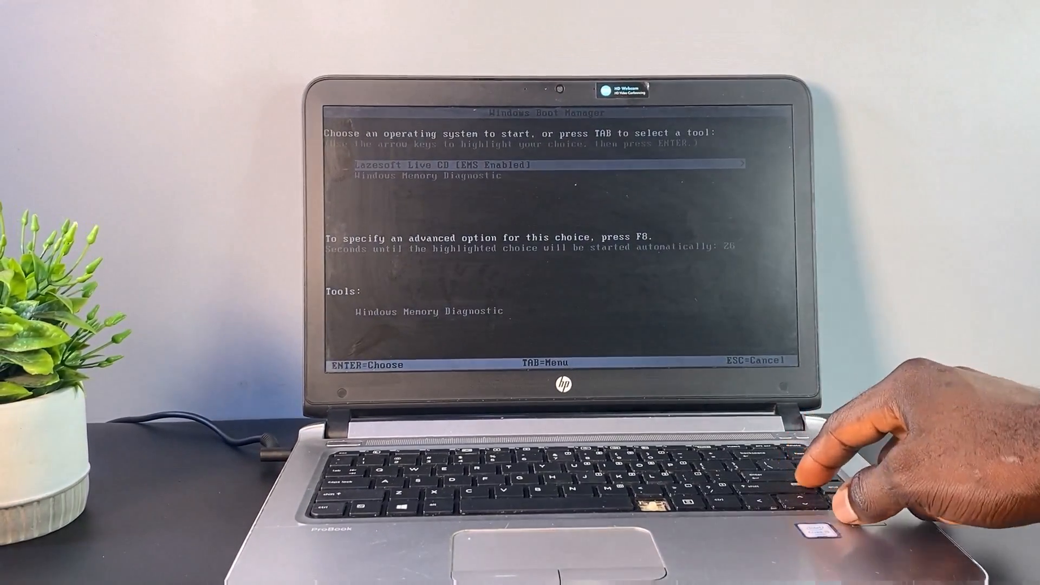
- Boot the highlighted Lazesoft Live CD [EMS Enabled] entry from the USB
{"action": "key", "text": "Enter"}
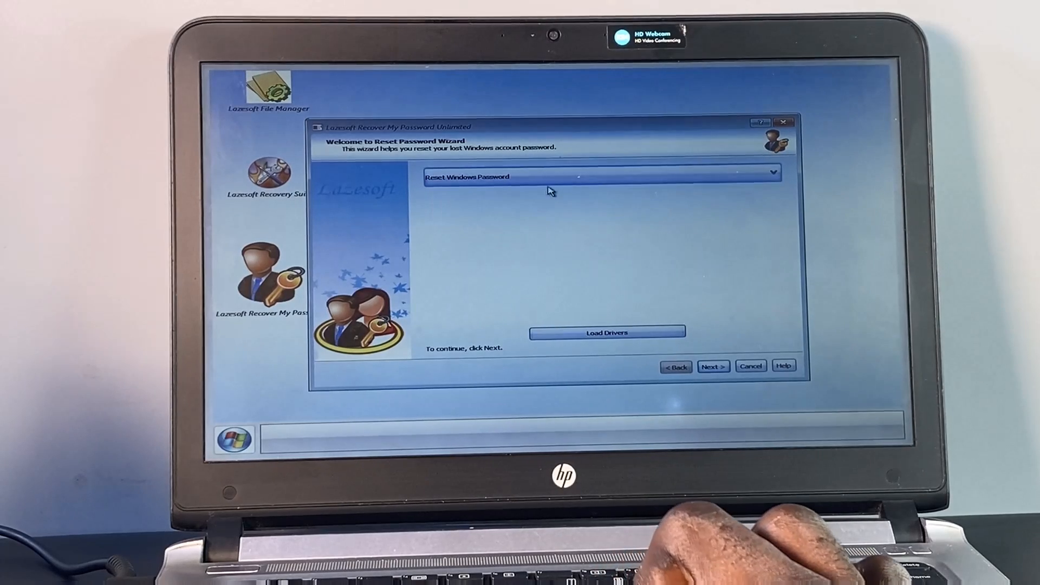
- Run Find Windows Product Key to view the keys, then return to the task choice
{"action": "left_click", "coordinate": [773, 172]}
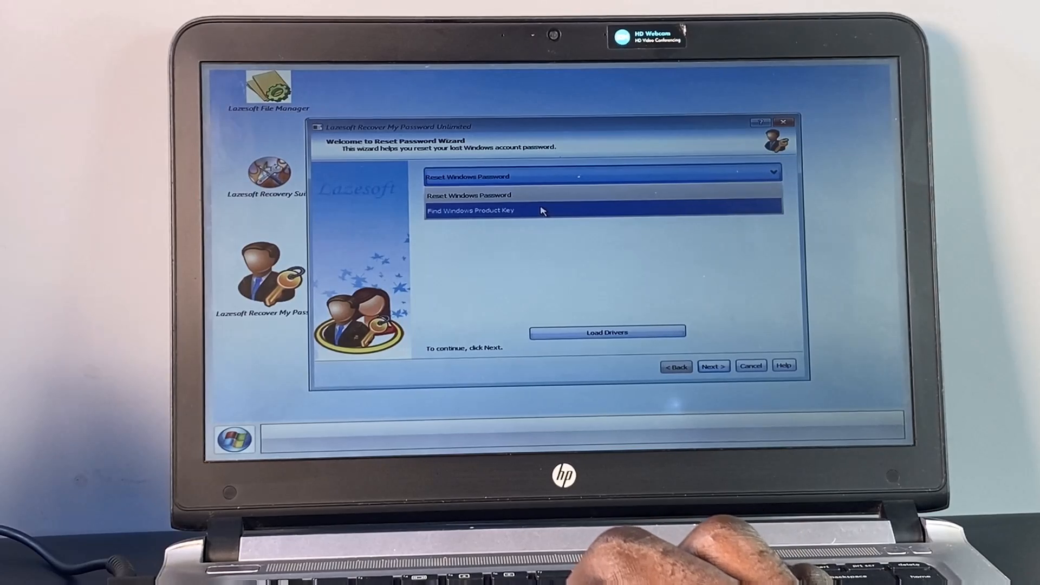
{"action": "left_click", "coordinate": [471, 210]}
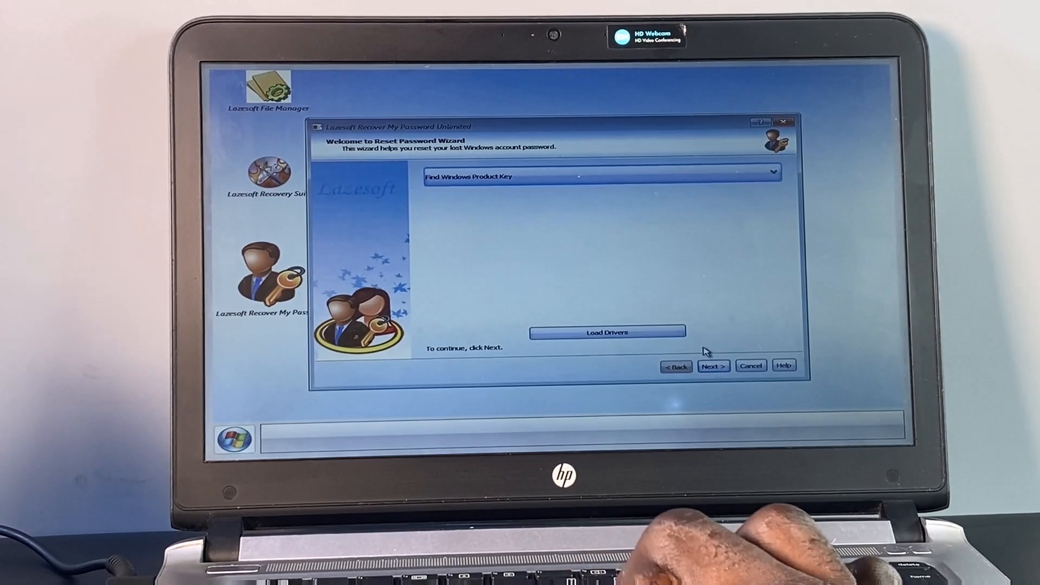
{"action": "left_click", "coordinate": [713, 365]}
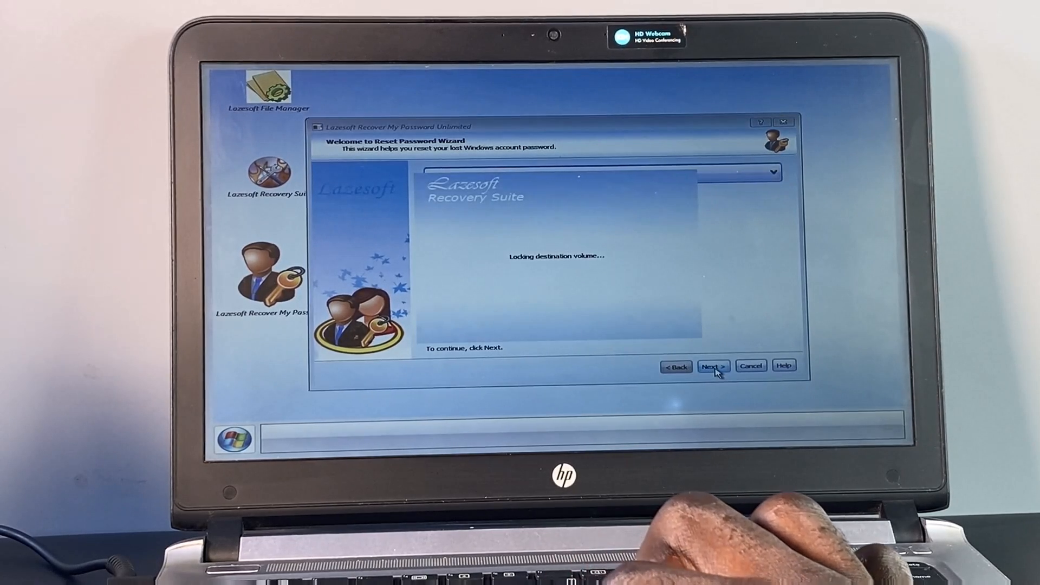
{"action": "left_click", "coordinate": [714, 365]}
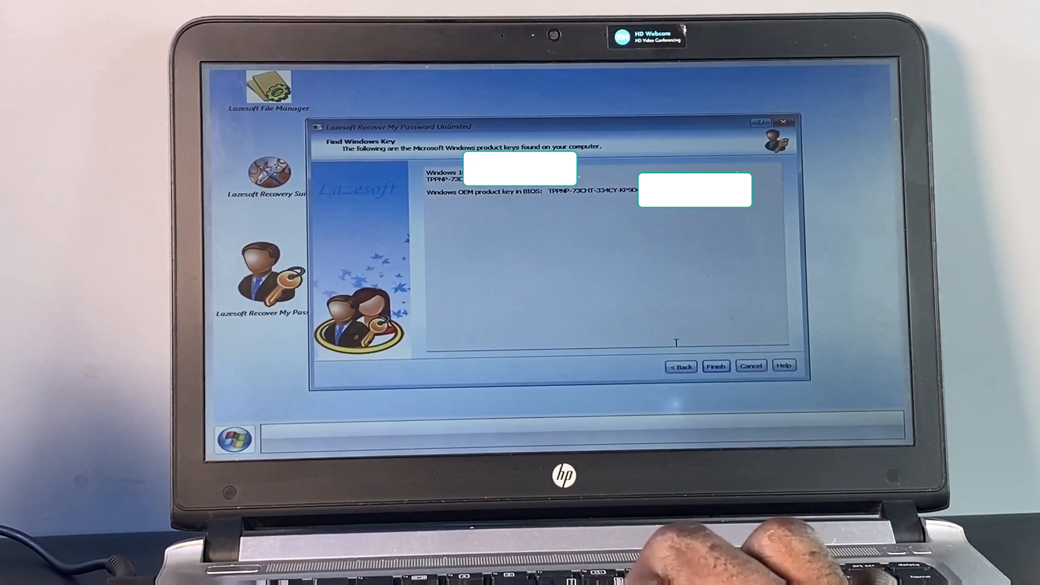
{"action": "left_click", "coordinate": [681, 366]}
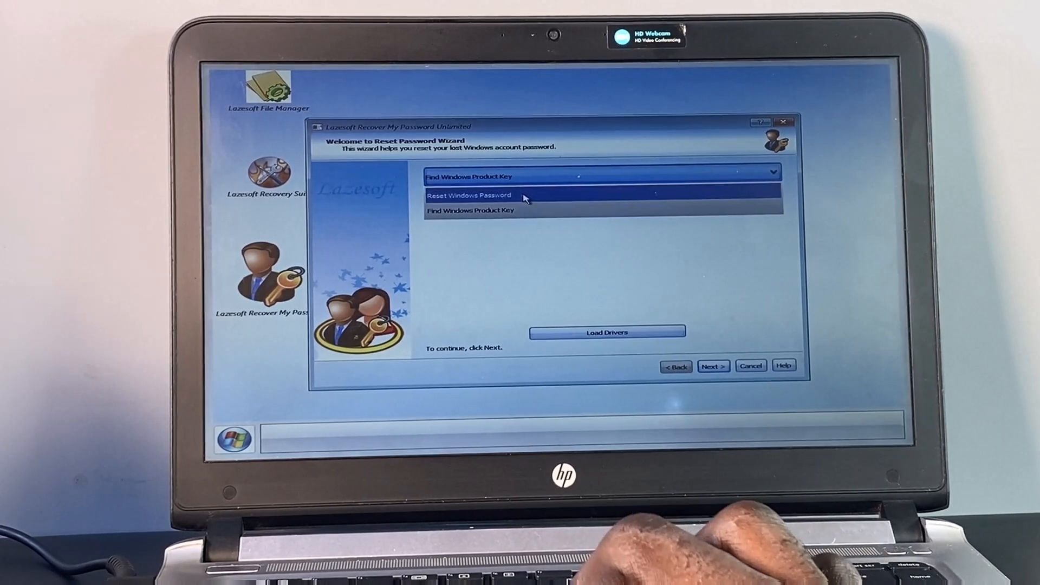
- Choose Reset Windows Password for the Windows 10 x64 Volume 1 installation with Reset Local Password
{"action": "left_click", "coordinate": [469, 195]}
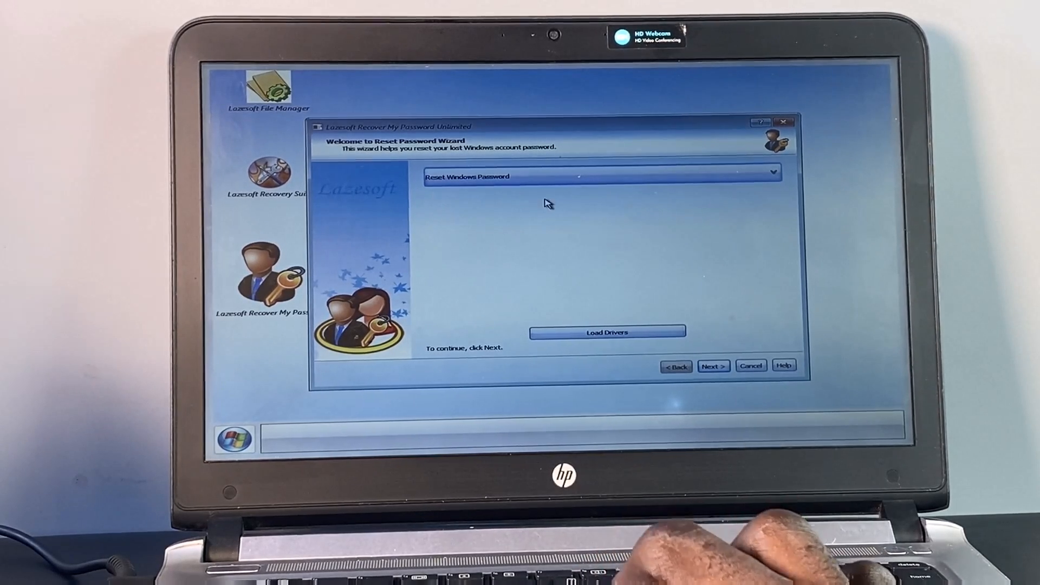
{"action": "mouse_move", "coordinate": [737, 378]}
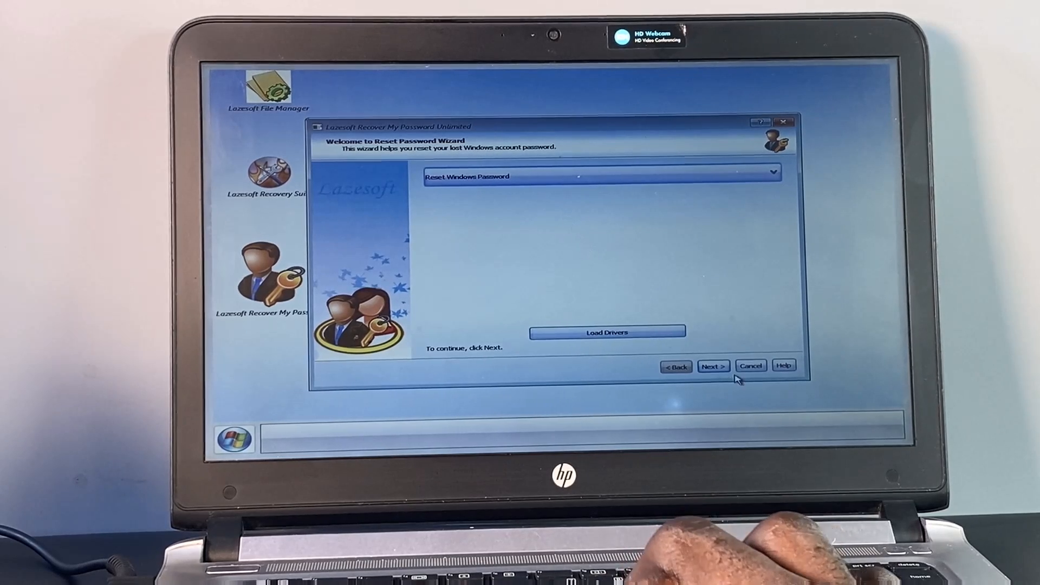
{"action": "left_click", "coordinate": [713, 366]}
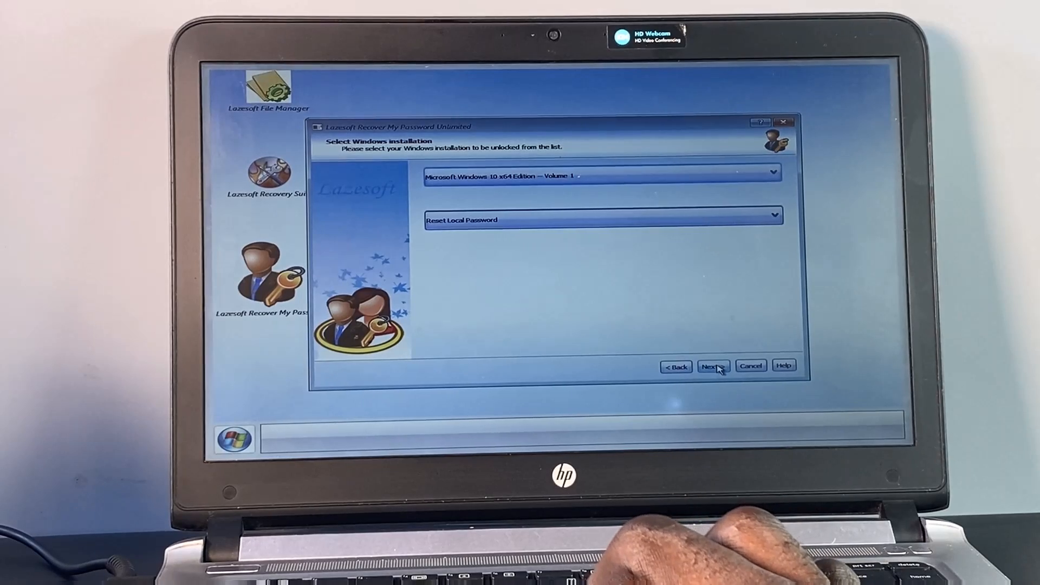
{"action": "left_click", "coordinate": [713, 366]}
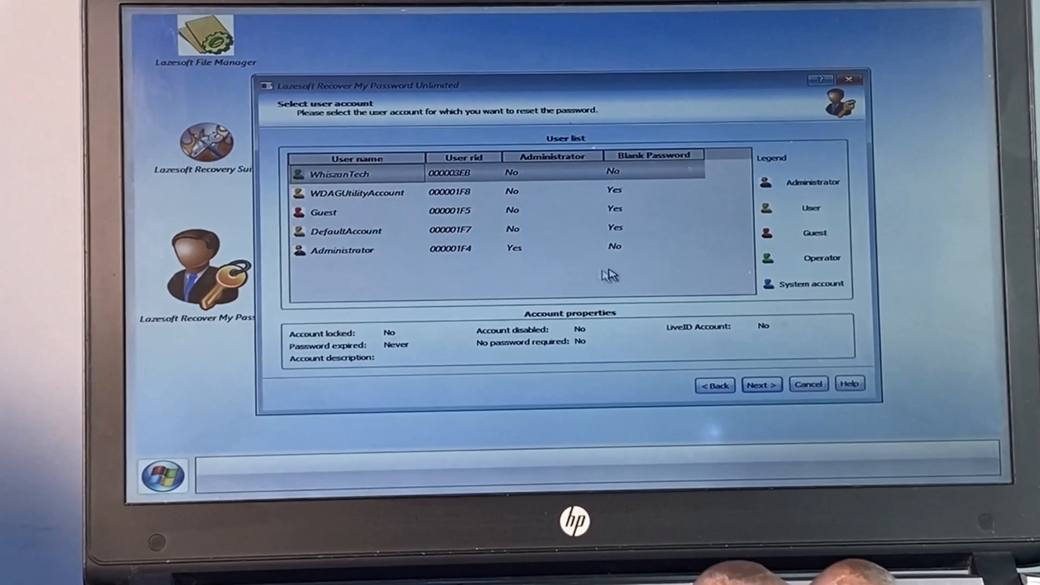
- Reset the WhiszanTech account to a blank password and acknowledge the success message
{"action": "left_click", "coordinate": [761, 384]}
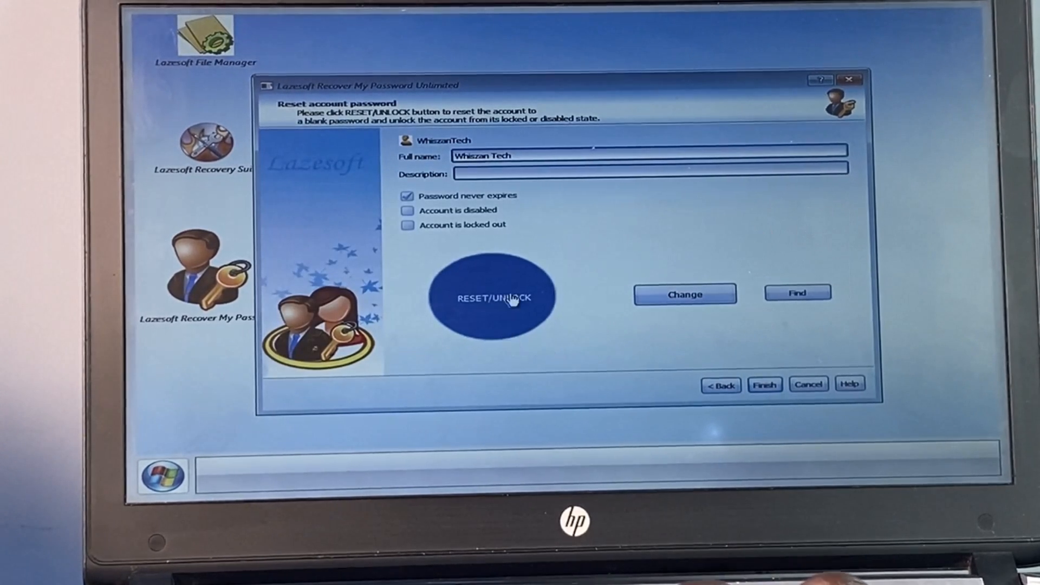
{"action": "left_click", "coordinate": [492, 298]}
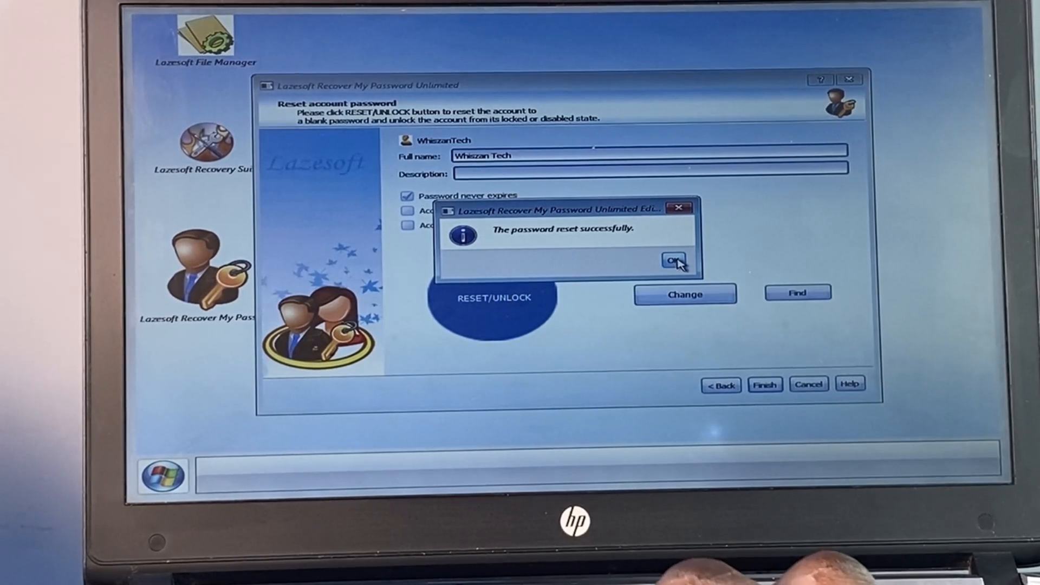
{"action": "left_click", "coordinate": [674, 259]}
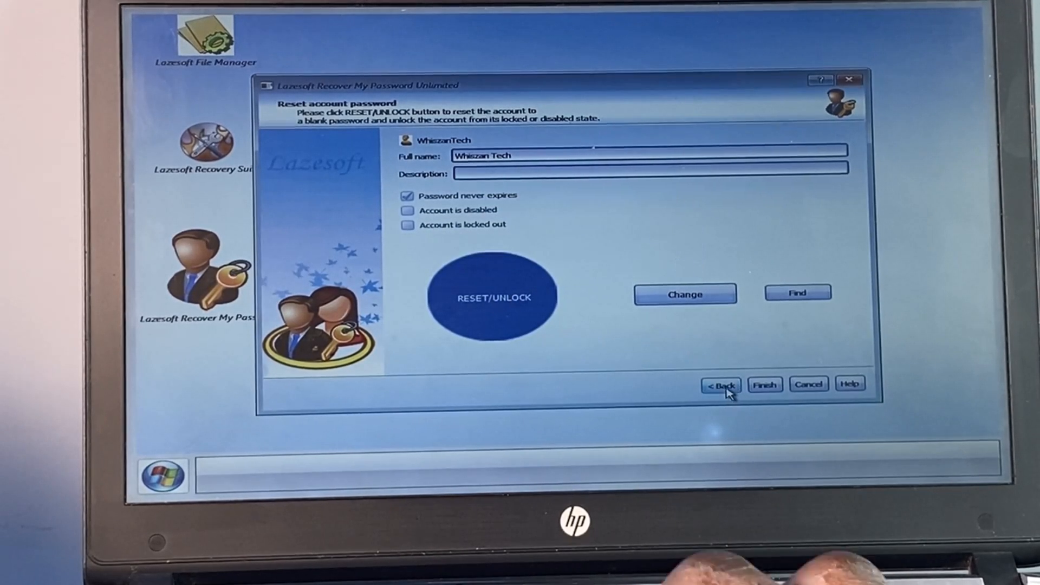
- Go back to the account list and run RESET/UNLOCK on the Administrator account
{"action": "left_click", "coordinate": [719, 385]}
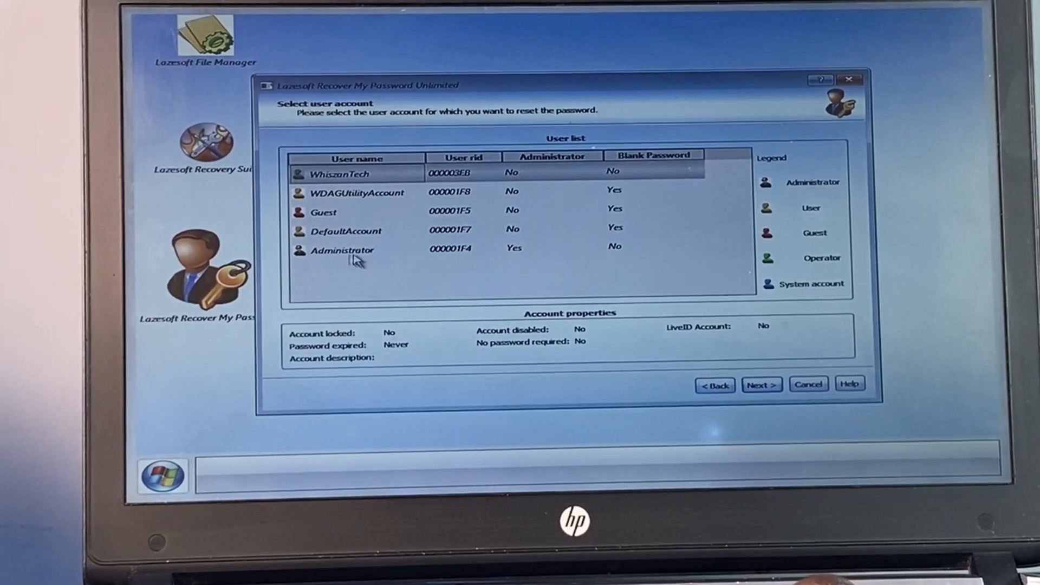
{"action": "left_click", "coordinate": [344, 249]}
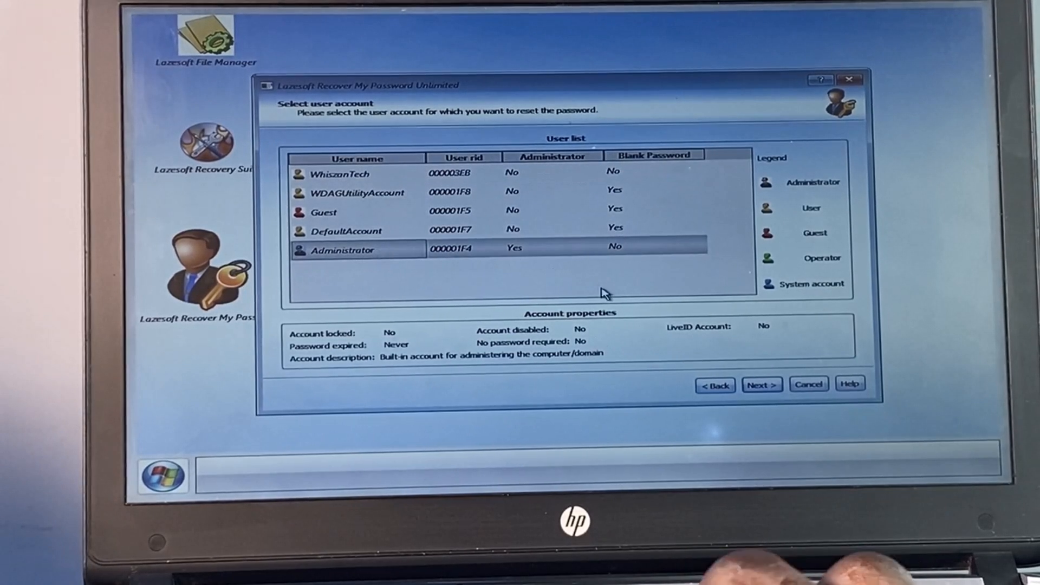
{"action": "left_click", "coordinate": [762, 385]}
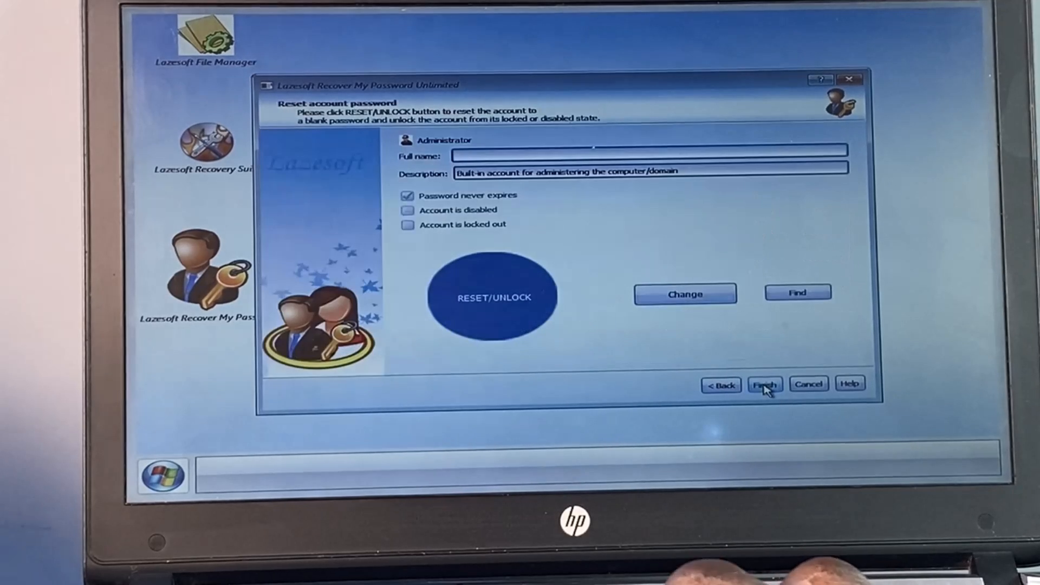
{"action": "left_click", "coordinate": [494, 297]}
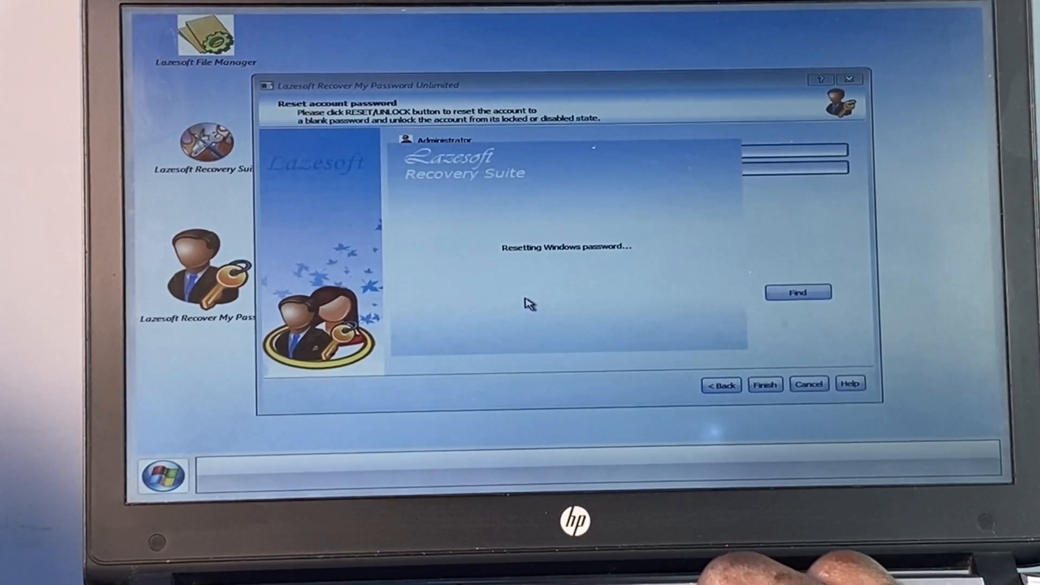
{"action": "left_click", "coordinate": [494, 299]}
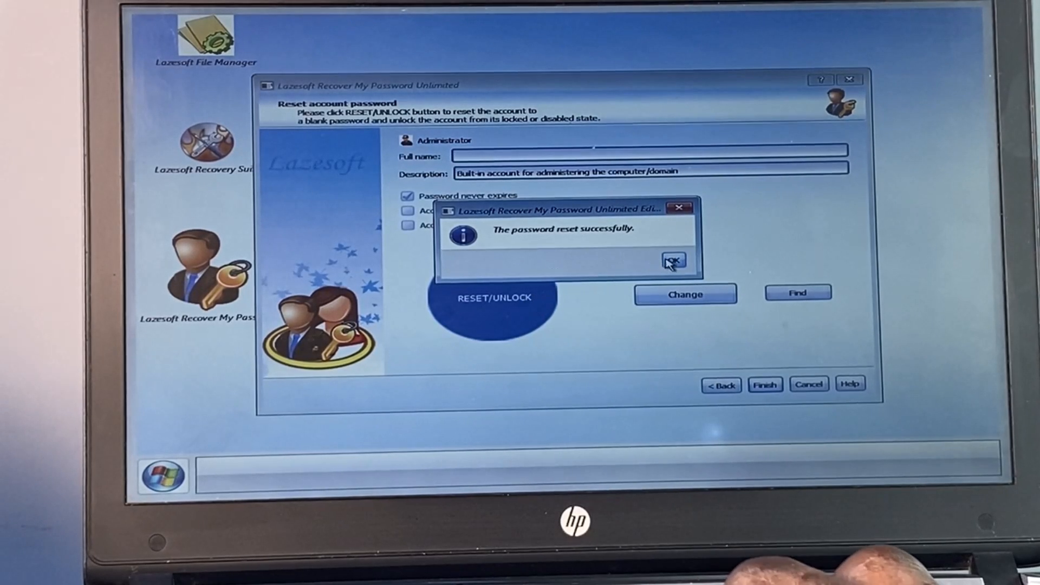
- Acknowledge the reset success message and finish the recovery wizard
{"action": "left_click", "coordinate": [671, 259]}
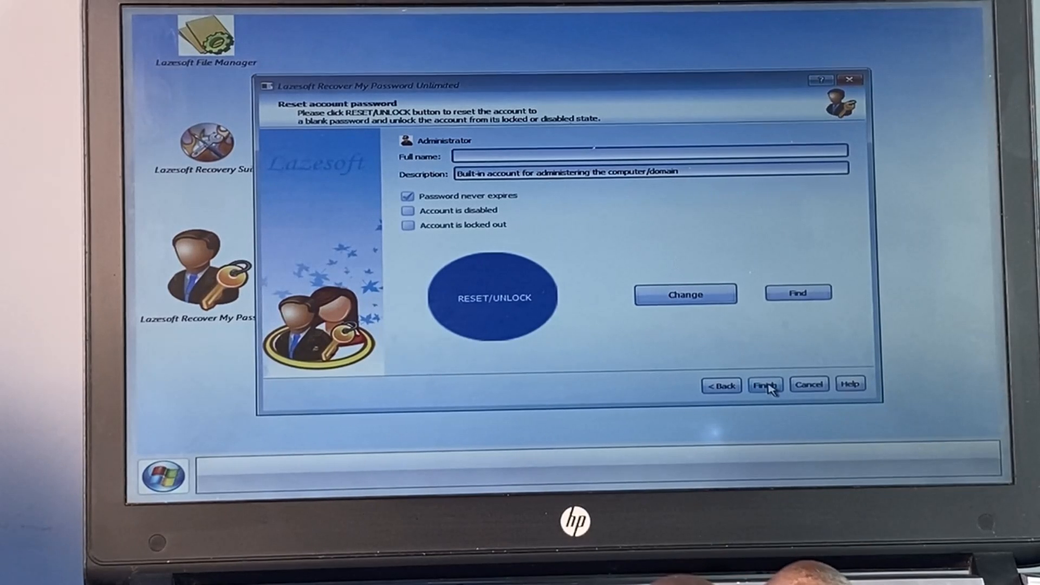
{"action": "left_click", "coordinate": [765, 385]}
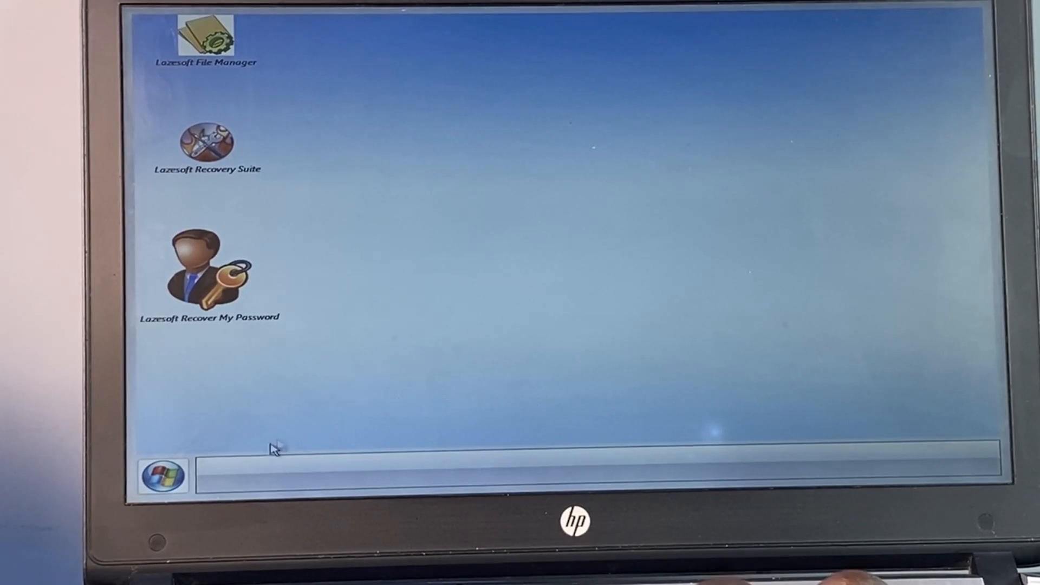
- Reboot the computer from the Live CD start menu, accepting the warning
{"action": "left_click", "coordinate": [162, 477]}
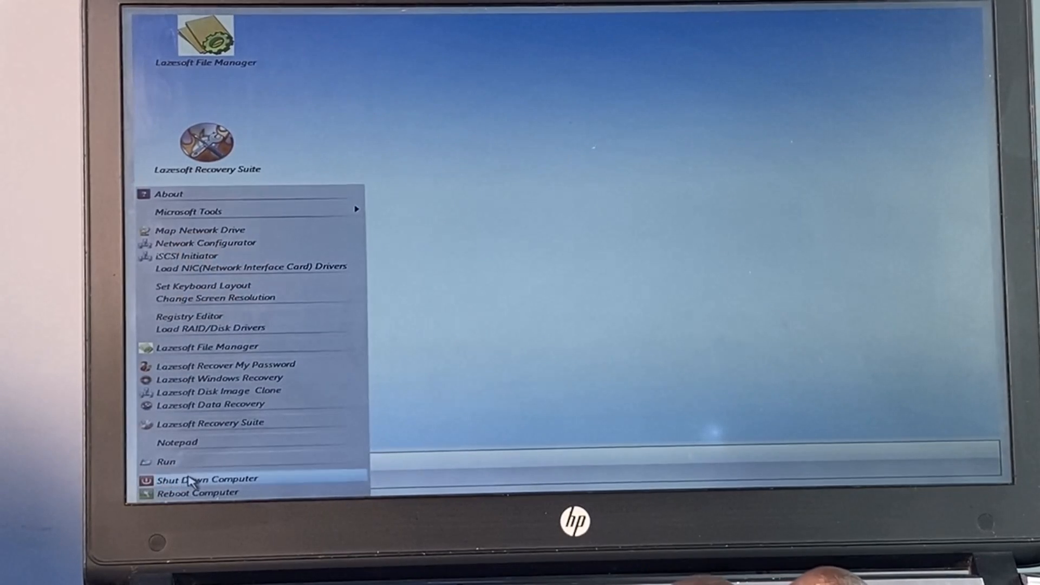
{"action": "left_click", "coordinate": [196, 493]}
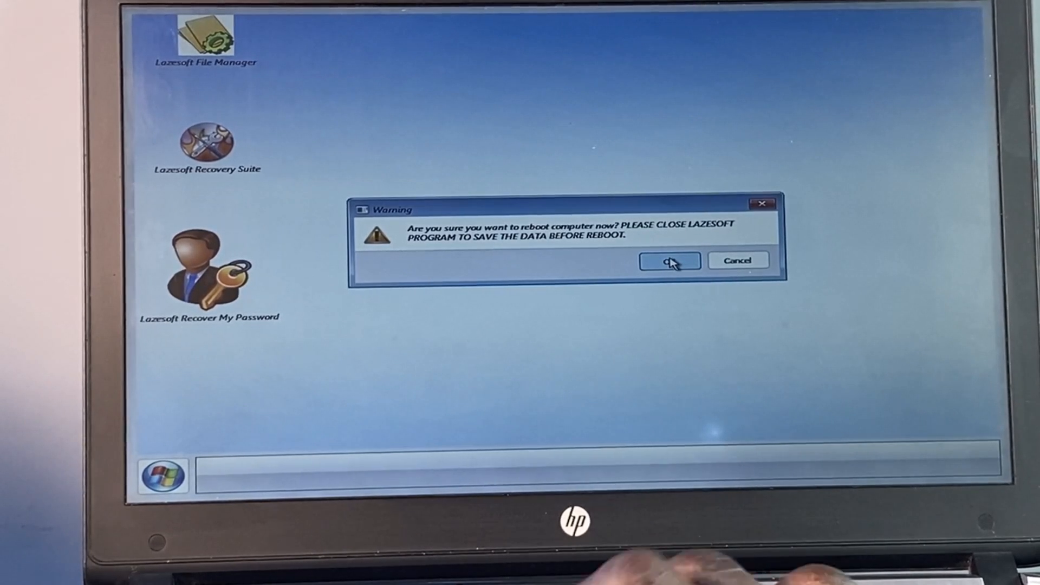
{"action": "left_click", "coordinate": [670, 260]}
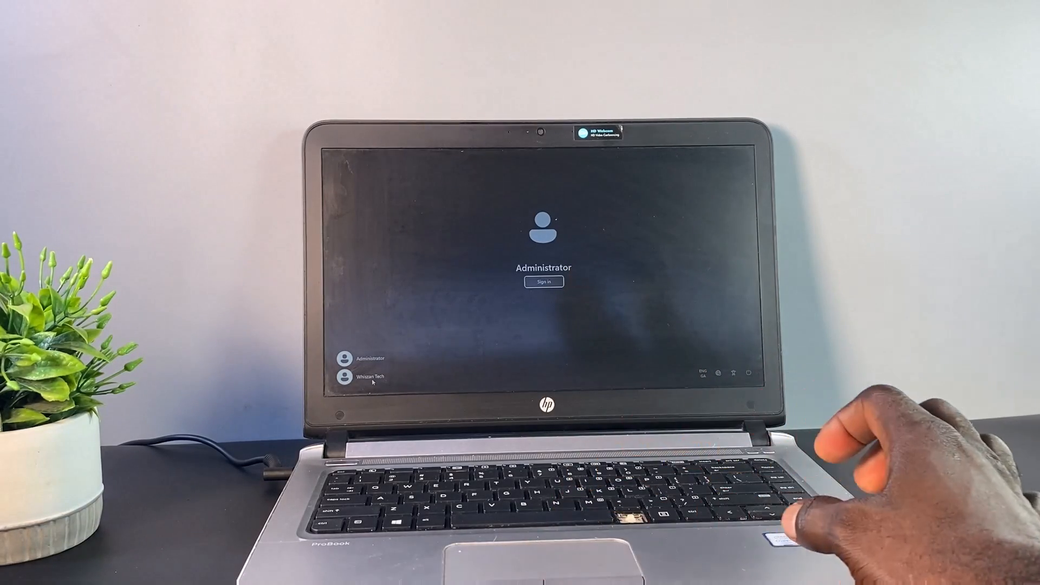
- Select Administrator on the lock screen and sign in with no password requested
{"action": "left_click", "coordinate": [374, 376]}
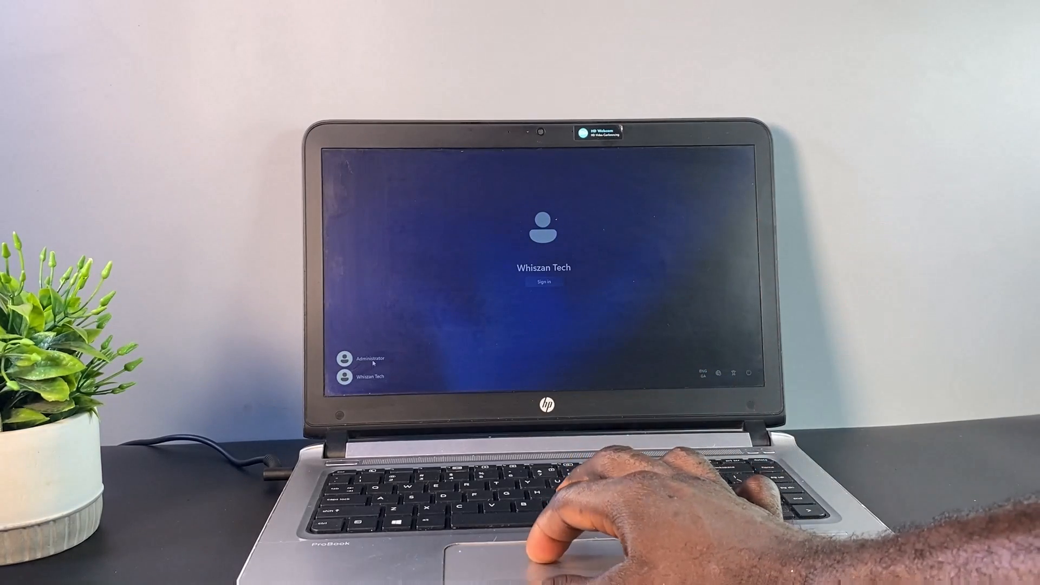
{"action": "left_click", "coordinate": [364, 358]}
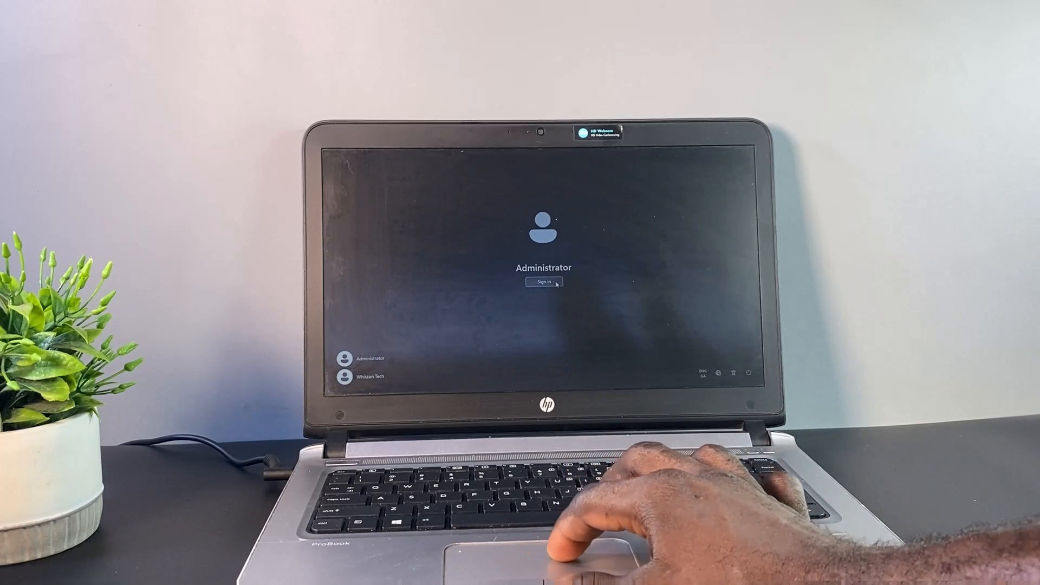
{"action": "left_click", "coordinate": [543, 282]}
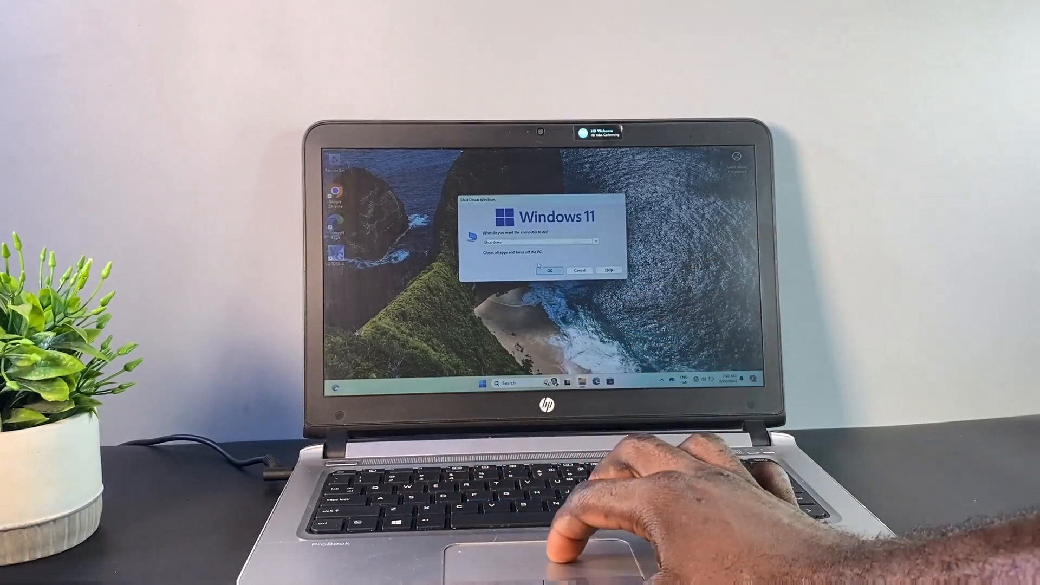
- Sign out of Administrator and sign in as Whiszan Tech without a password
{"action": "left_click", "coordinate": [540, 240]}
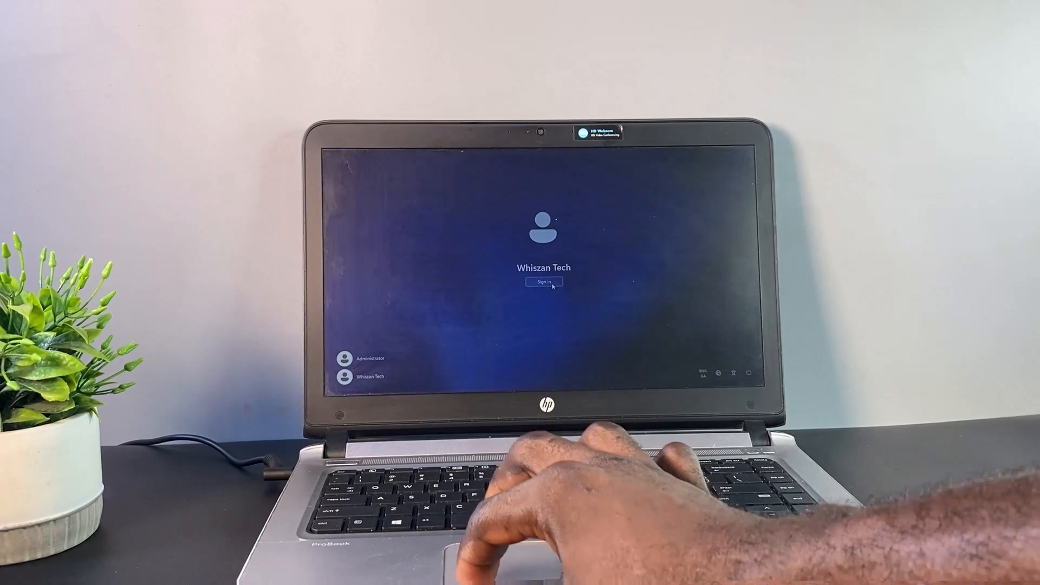
{"action": "left_click", "coordinate": [543, 282]}
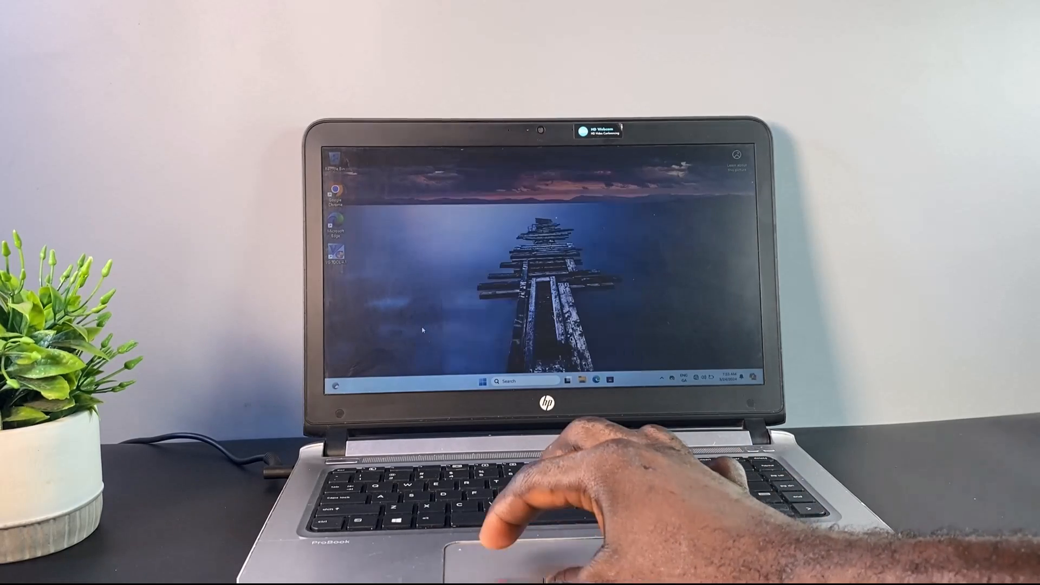
- Switch user via the Alt+F4 shut down dialog and pick Whiszan Tech again
{"action": "key", "text": "alt+f4"}
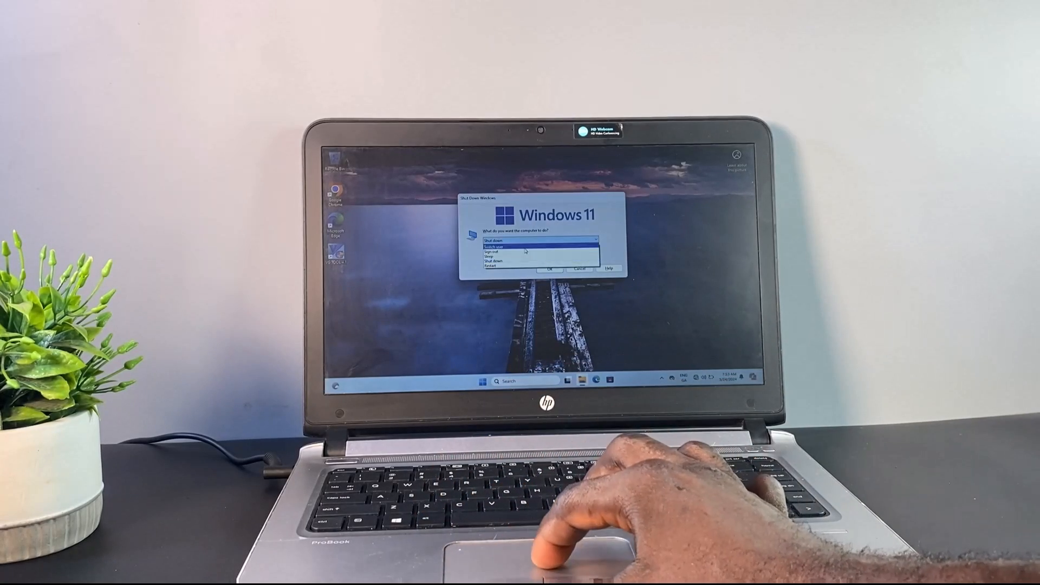
{"action": "left_click", "coordinate": [550, 268]}
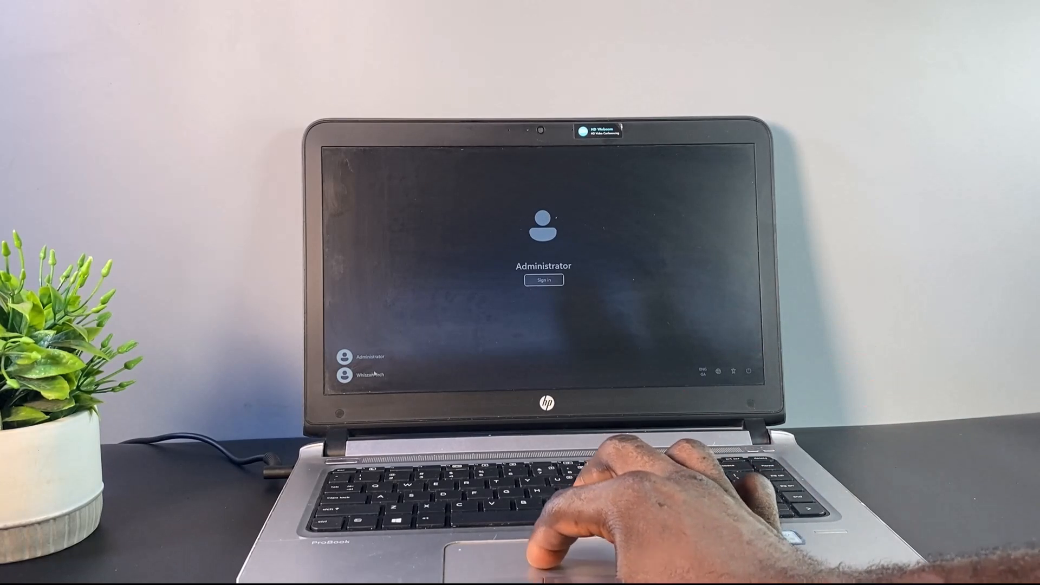
{"action": "left_click", "coordinate": [371, 373]}
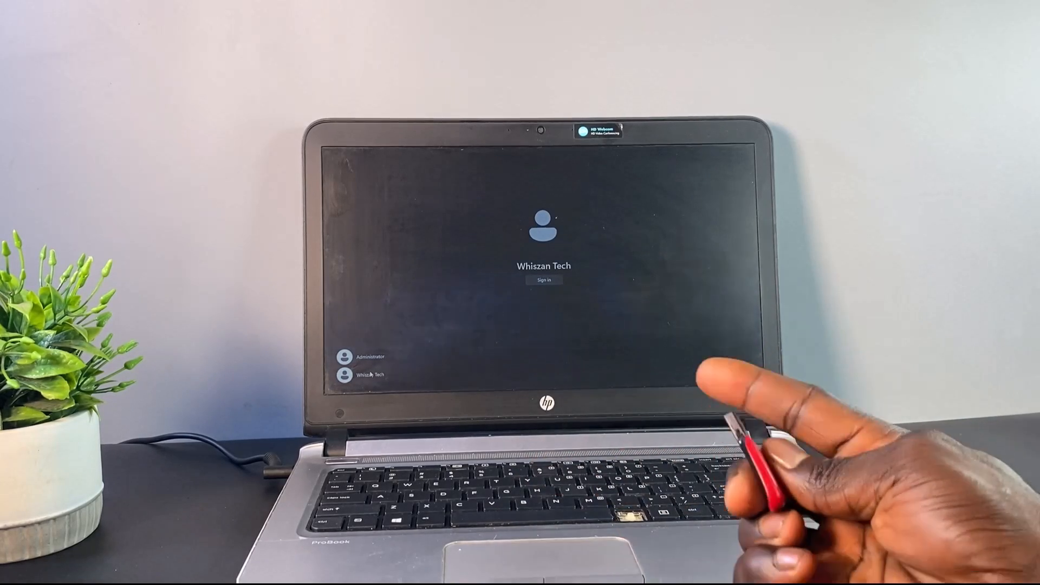